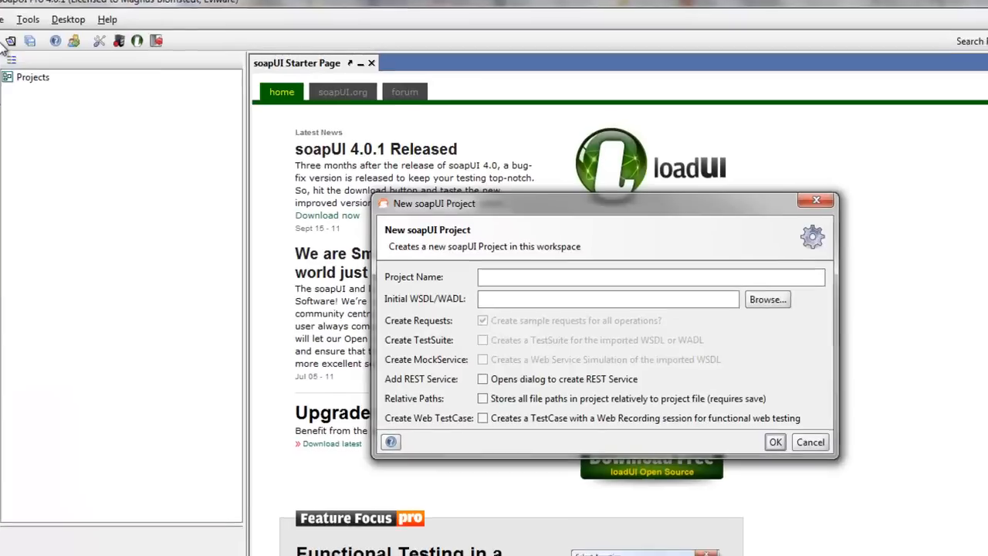
# Step: Create a new soapUI project named Demo from the countries web service WSDL
pyautogui.write('Demo')
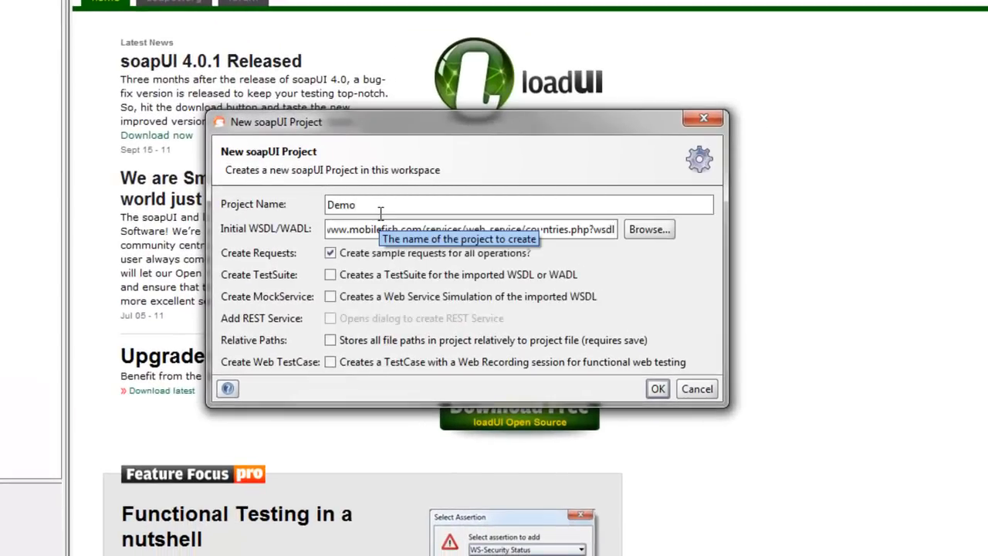
pyautogui.moveTo(646, 274)
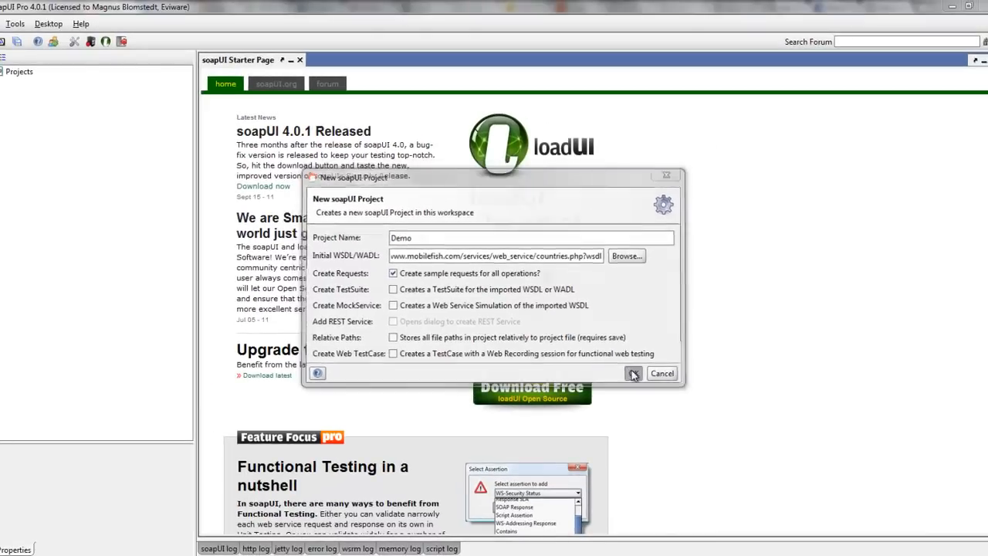
pyautogui.click(632, 373)
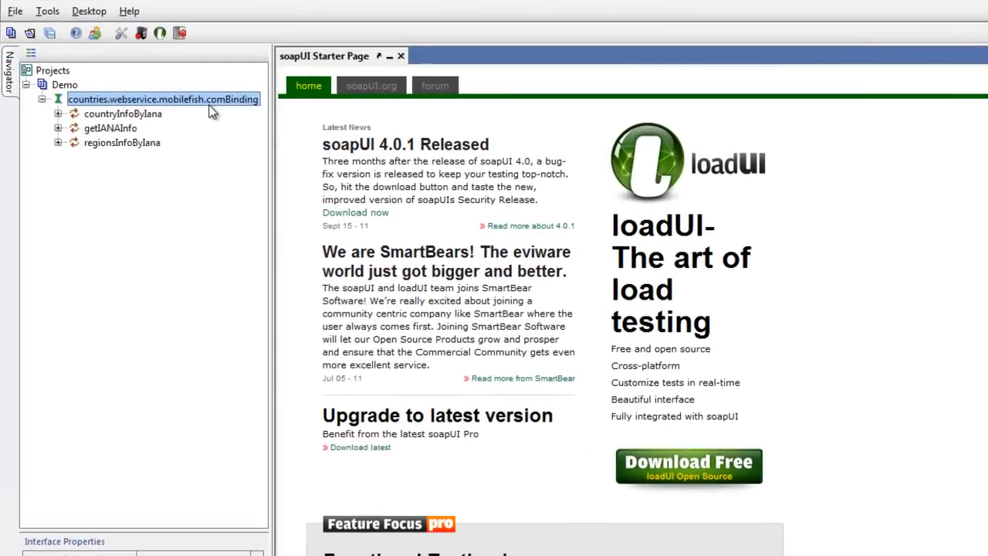
pyautogui.moveTo(123, 114)
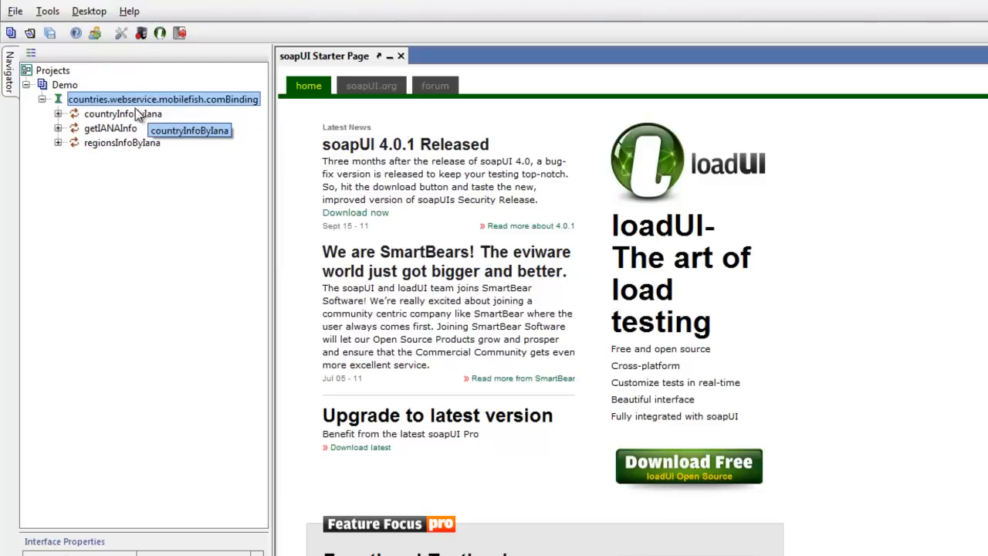
pyautogui.moveTo(133, 173)
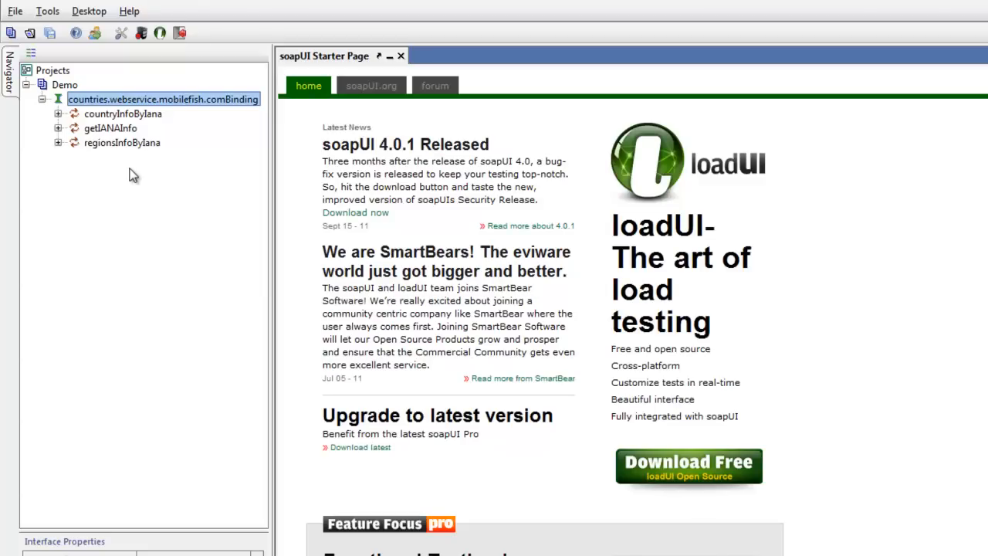
# Step: Expand the regionsInfoByIana, countryInfoByIana and getIANAInfo operations and select Request 1 of regionsInfoByIana
pyautogui.click(58, 129)
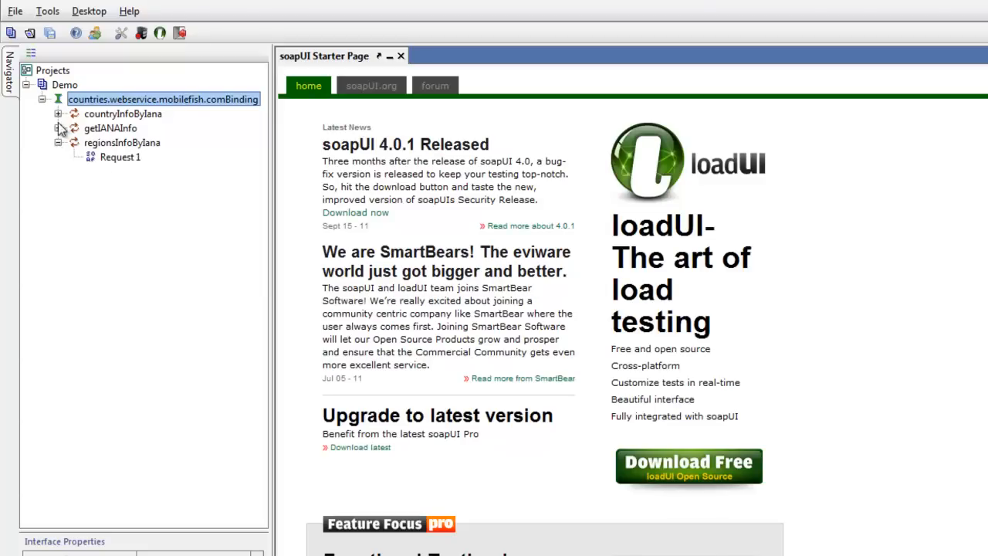
pyautogui.click(59, 114)
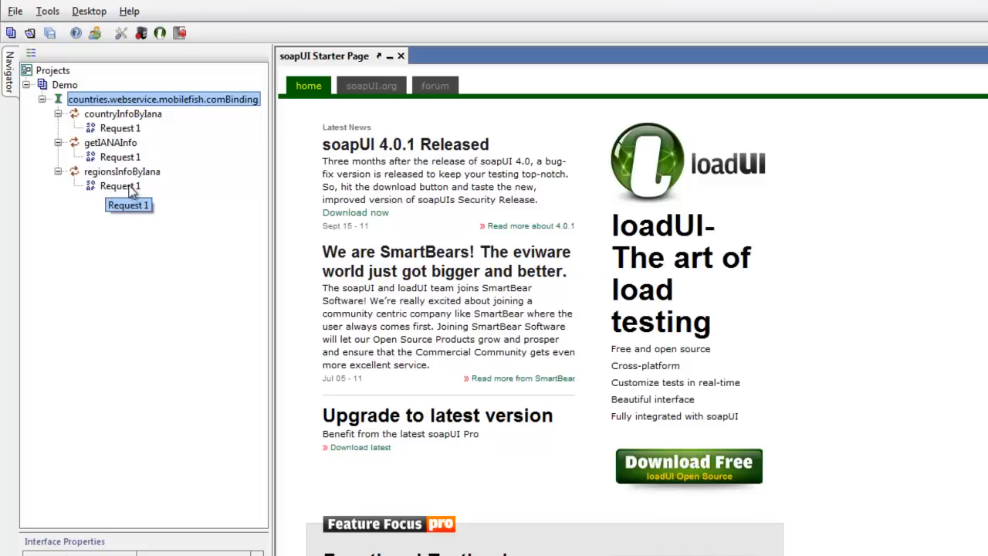
pyautogui.click(121, 186)
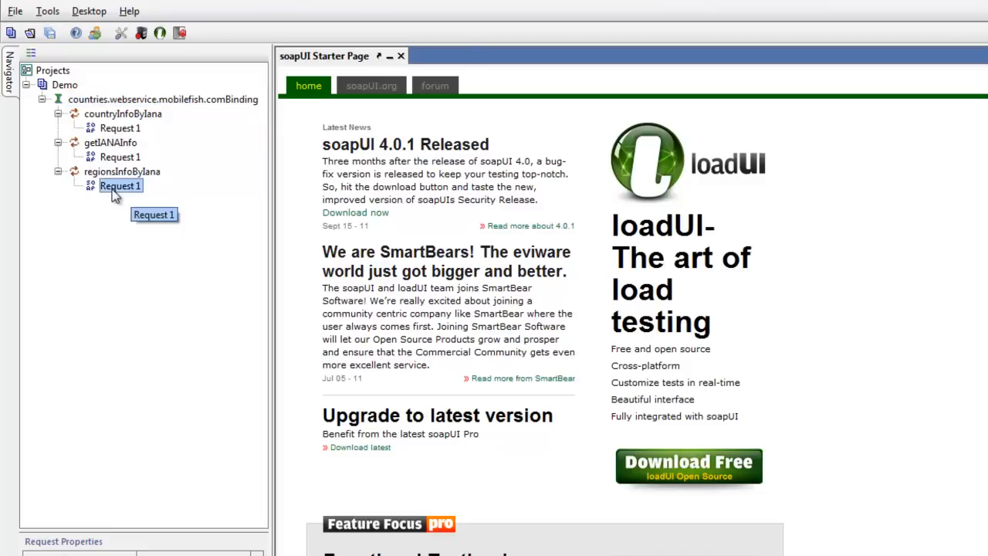
# Step: Open regionsInfoByIana Request 1 in the editor, inspect its XML envelope and return to the Form view
pyautogui.doubleClick(120, 185)
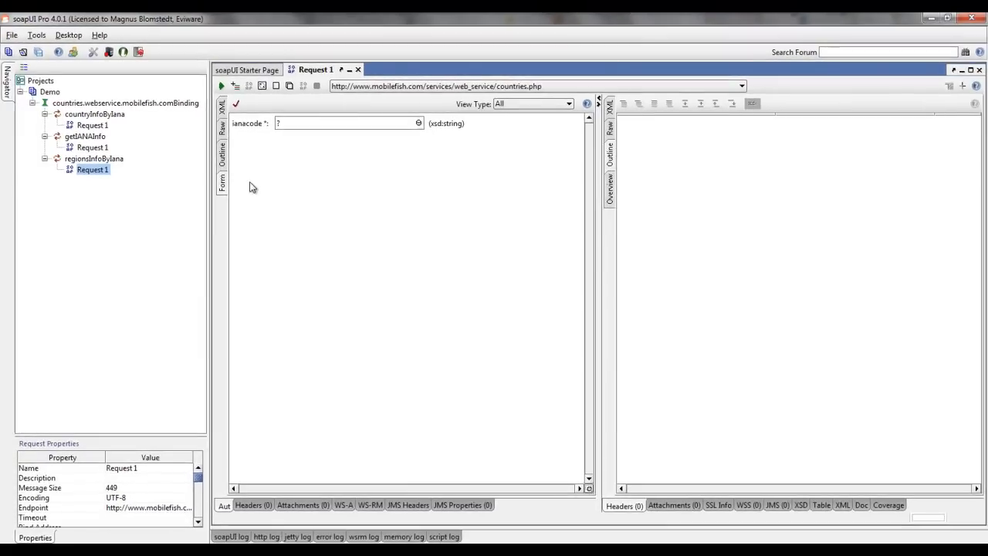
pyautogui.moveTo(324, 191)
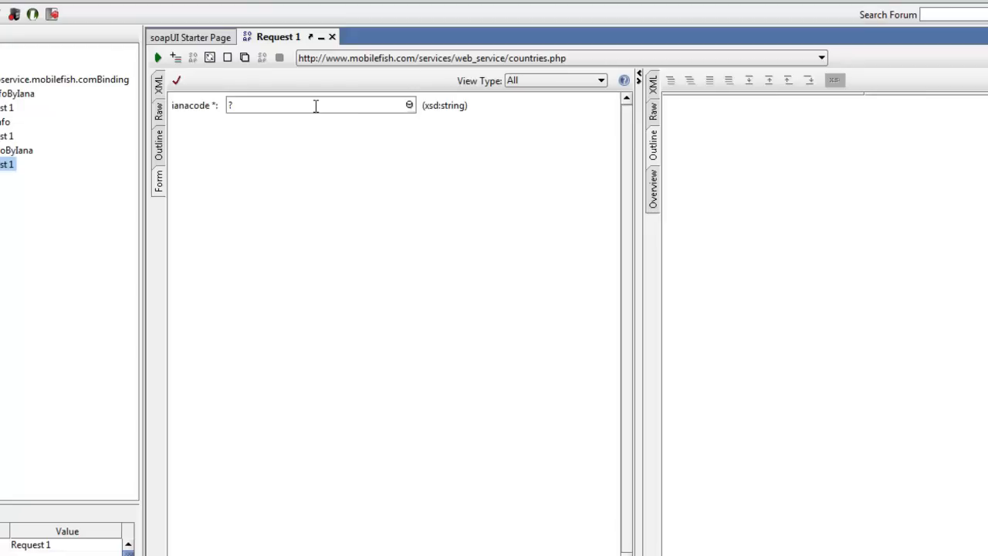
pyautogui.moveTo(176, 117)
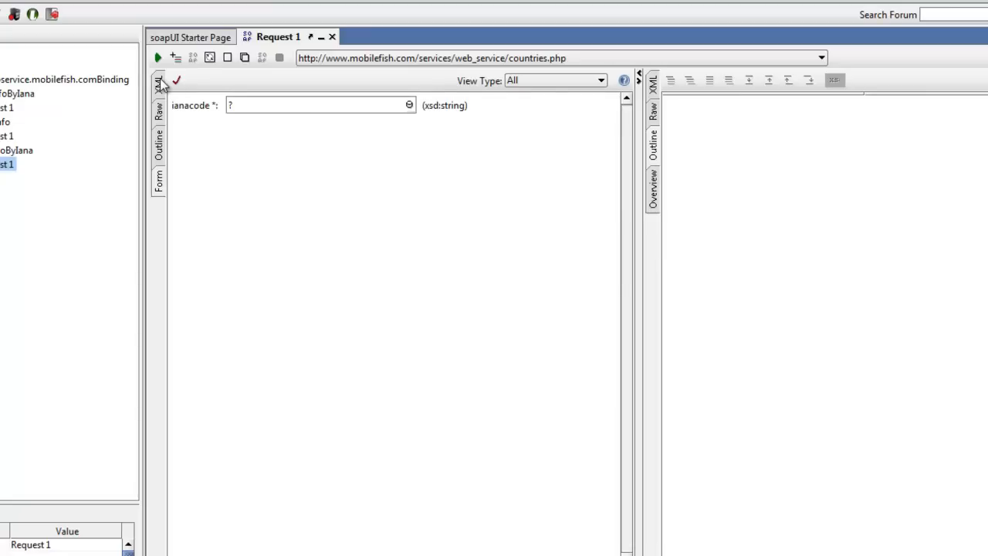
pyautogui.click(157, 89)
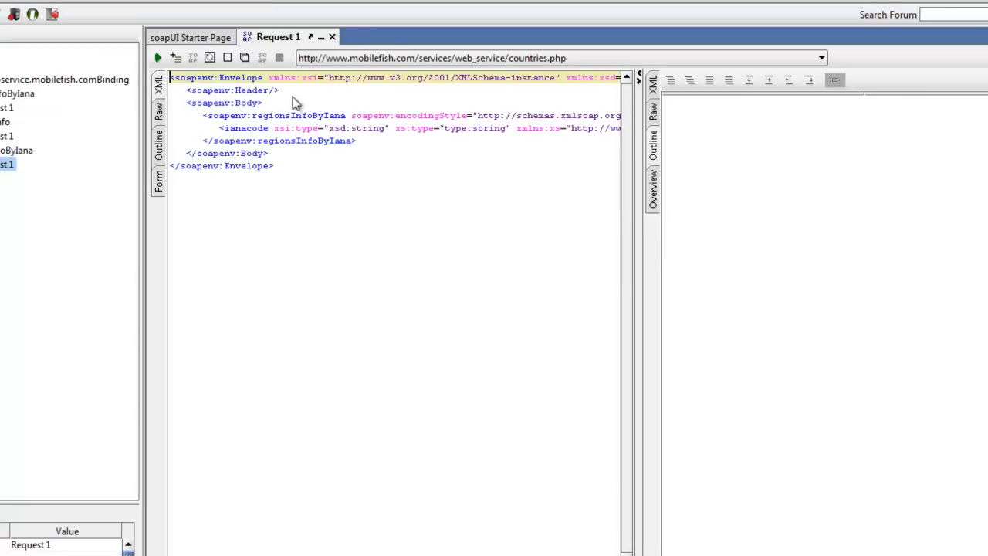
pyautogui.moveTo(250, 152)
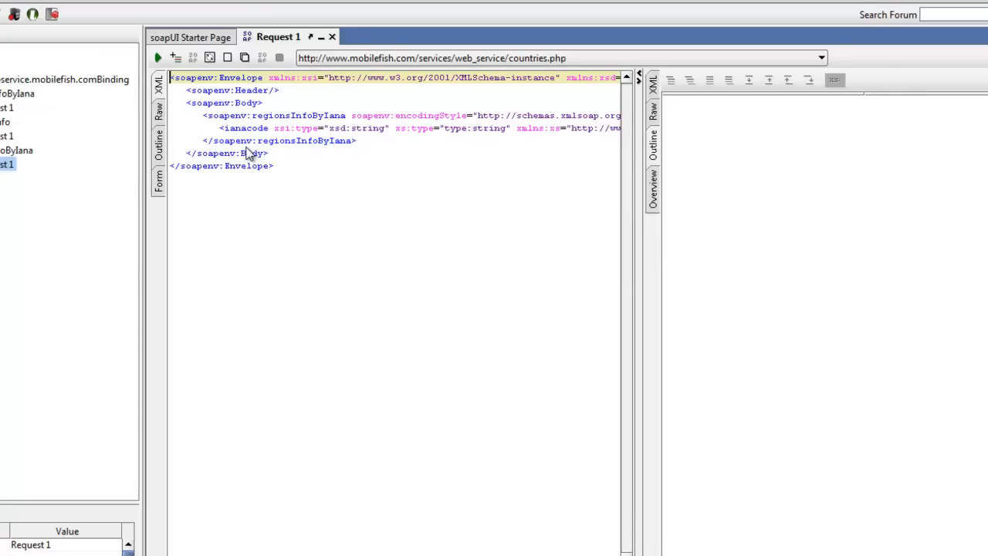
pyautogui.click(159, 176)
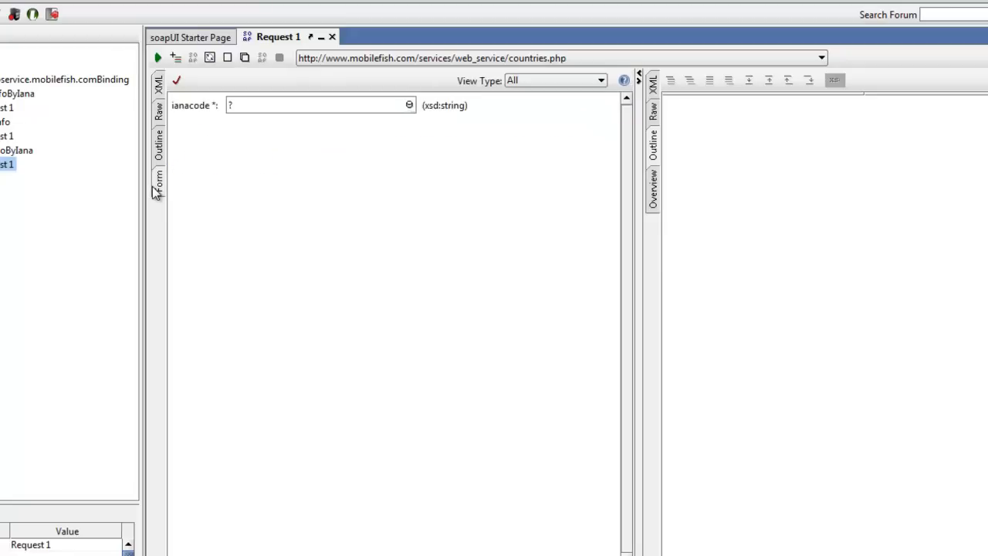
pyautogui.moveTo(279, 114)
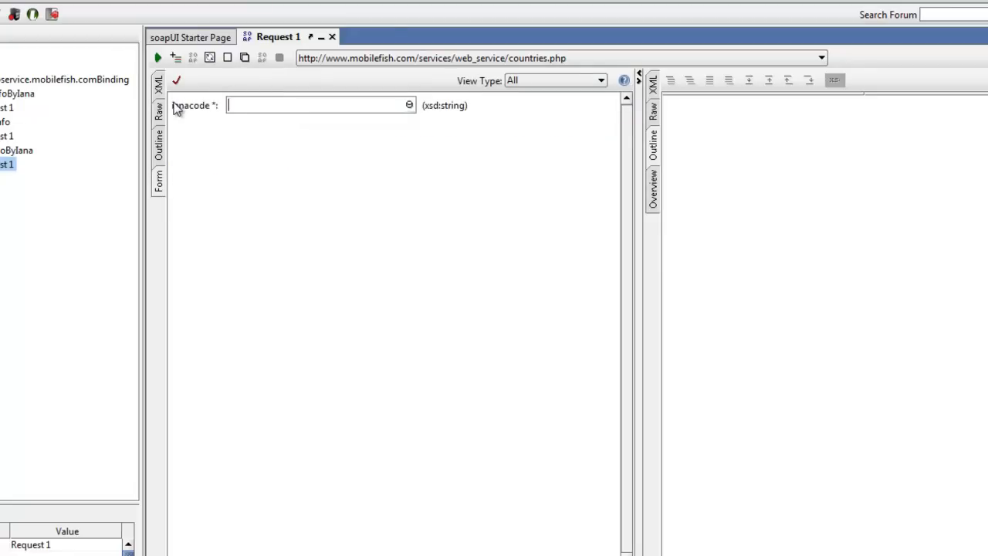
# Step: Submit the regionsInfoByIana request with ianacode 'us' to get the US regions response
pyautogui.write('us')
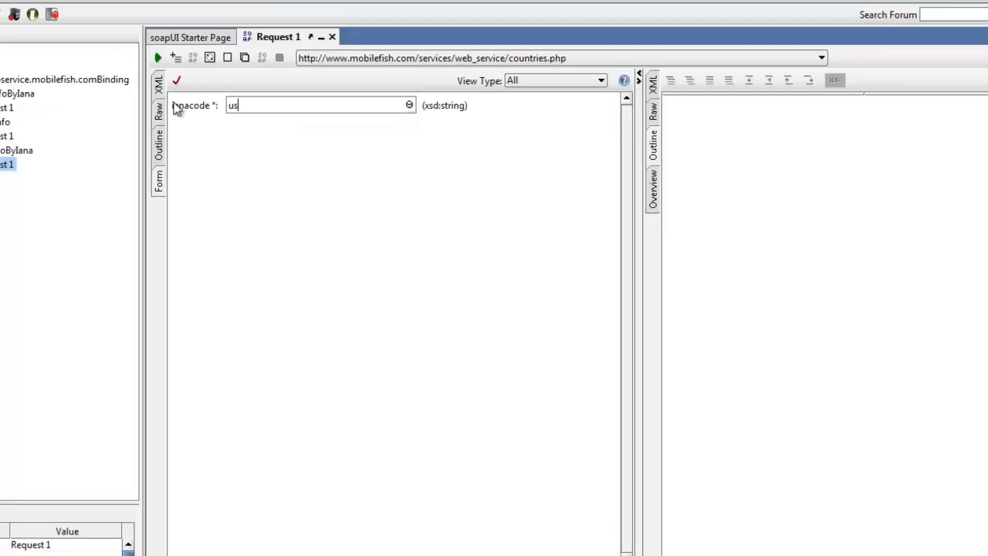
pyautogui.click(157, 57)
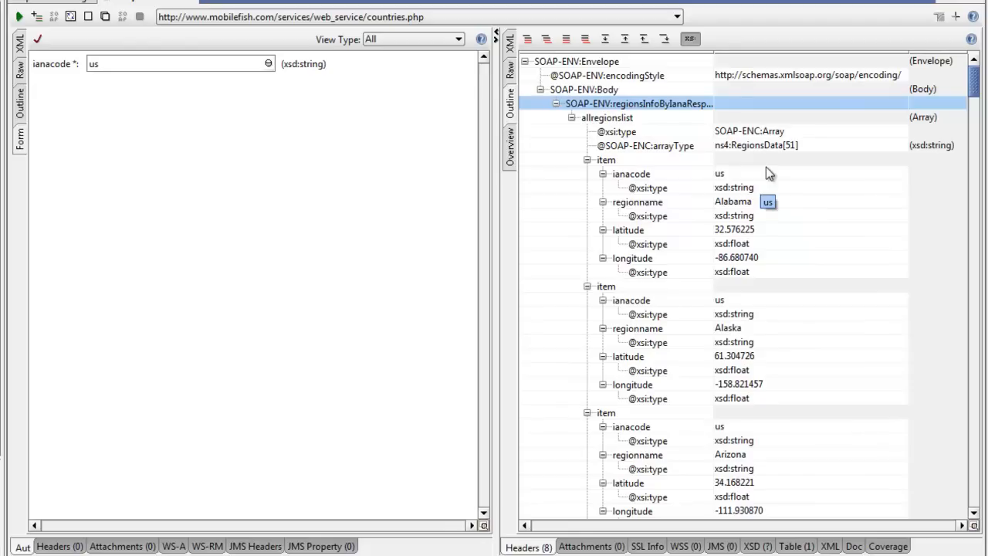
pyautogui.moveTo(769, 173)
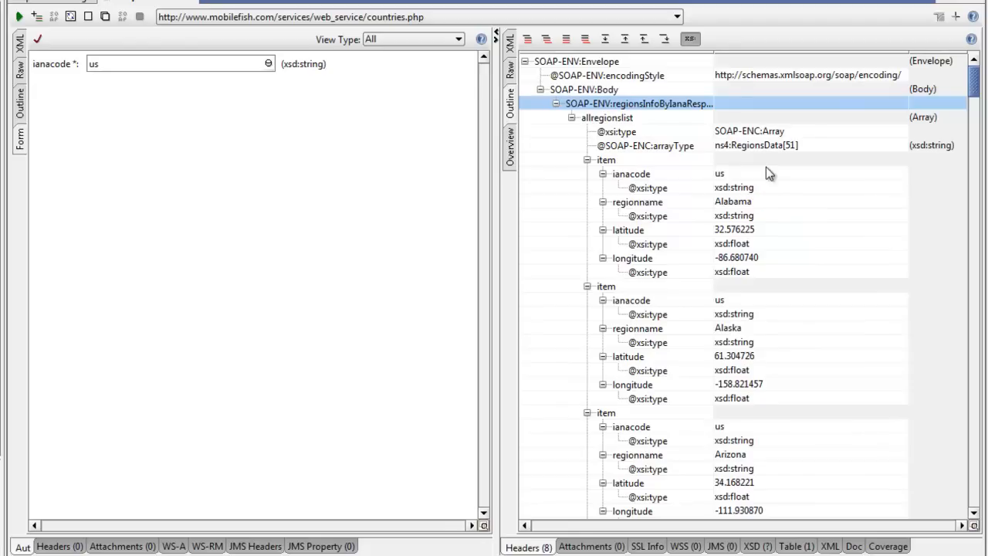
pyautogui.moveTo(515, 111)
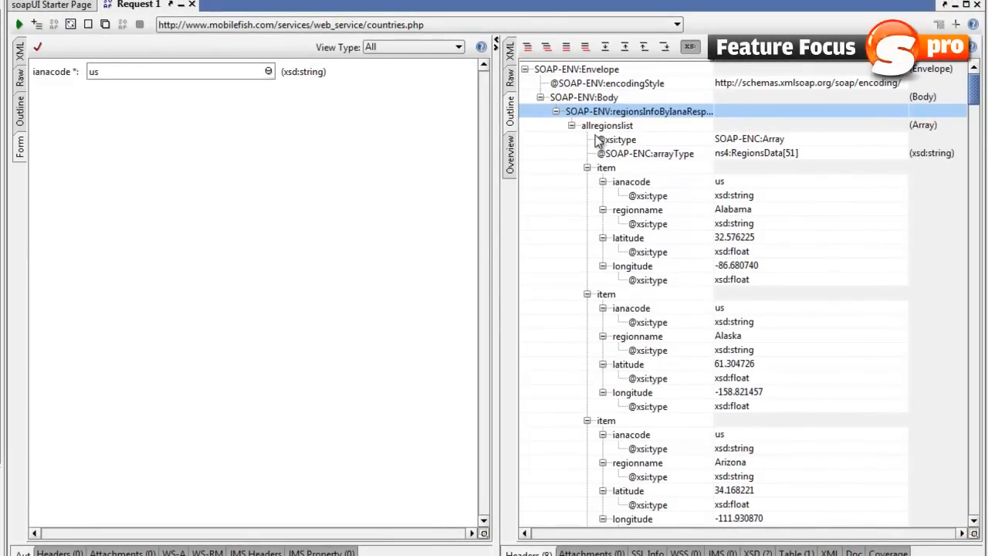
pyautogui.moveTo(615, 137)
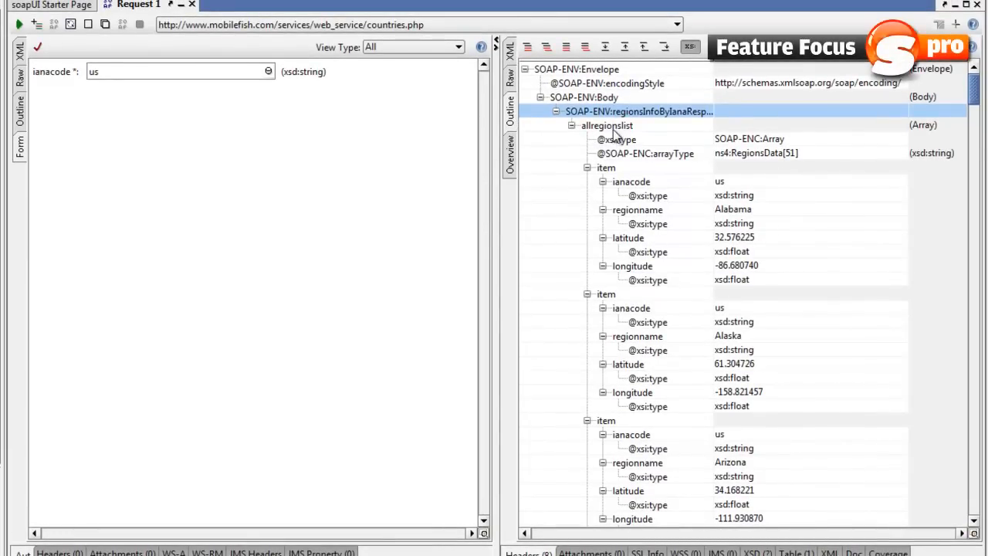
pyautogui.moveTo(578, 157)
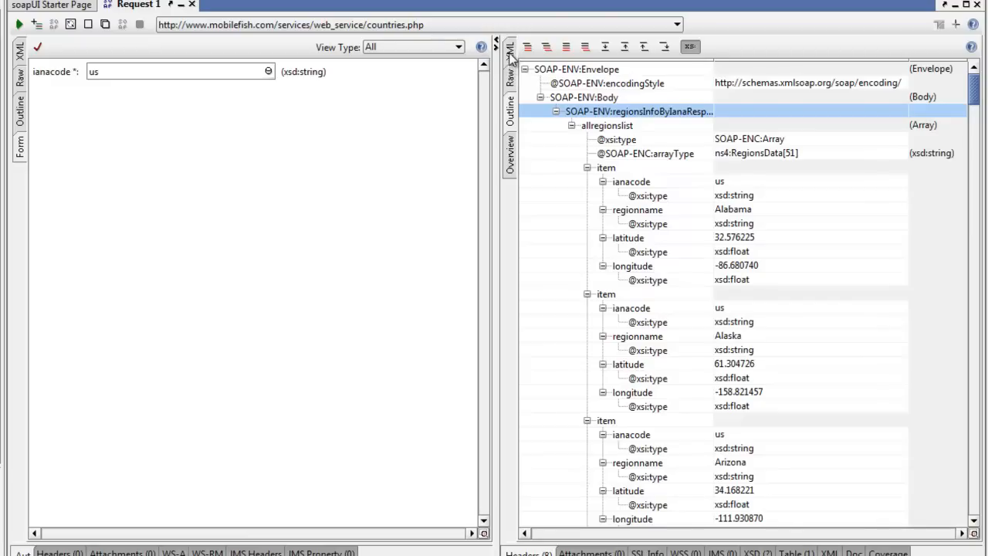
pyautogui.moveTo(380, 134)
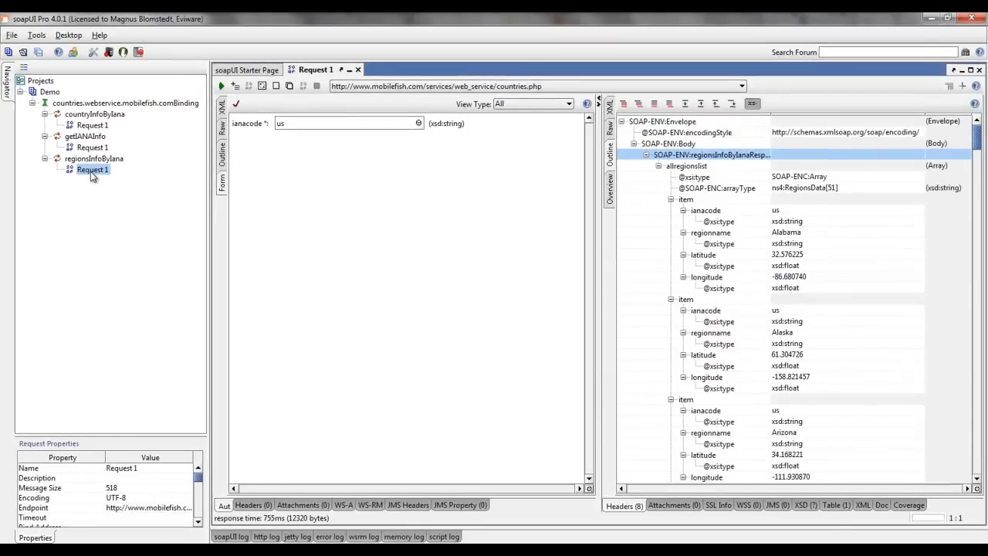
# Step: Add Request 1 as a test step in new TestCase 1 under new TestSuite 1, accepting the default names
pyautogui.rightClick(93, 170)
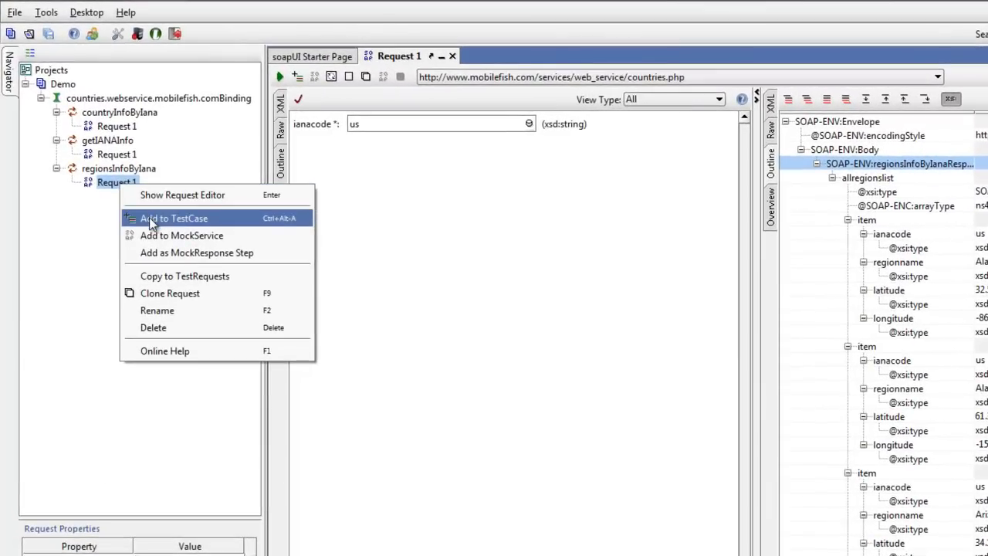
pyautogui.click(173, 218)
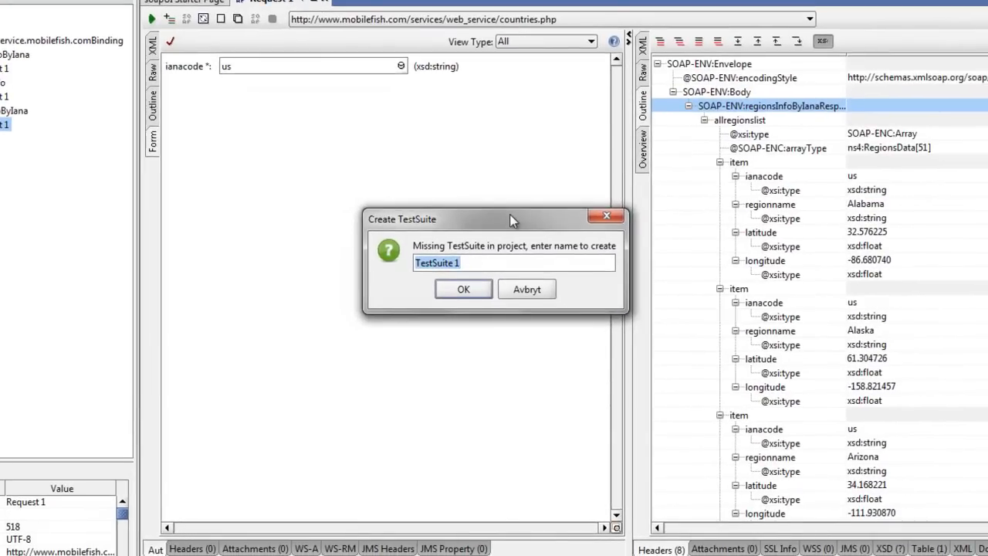
pyautogui.moveTo(509, 220); pyautogui.dragTo(482, 205)
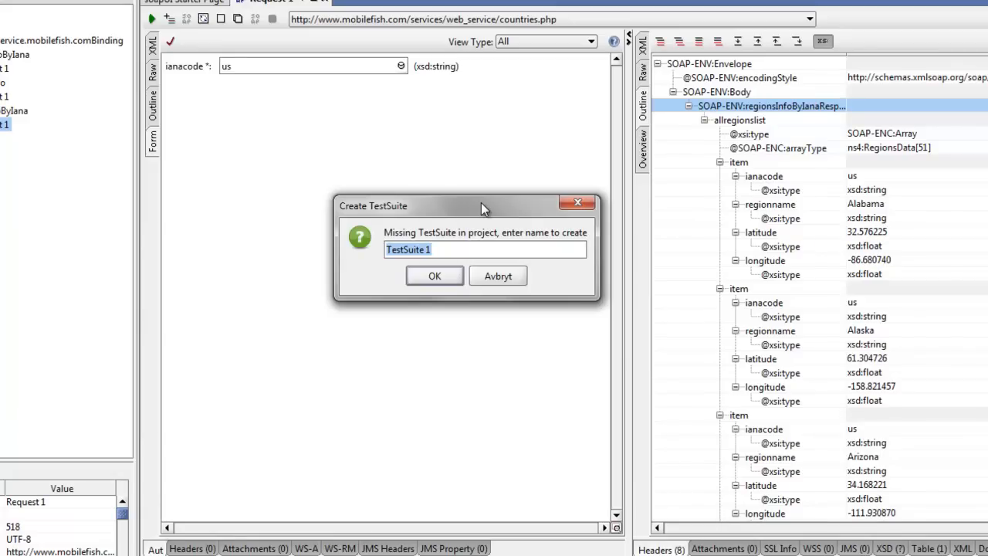
pyautogui.click(434, 275)
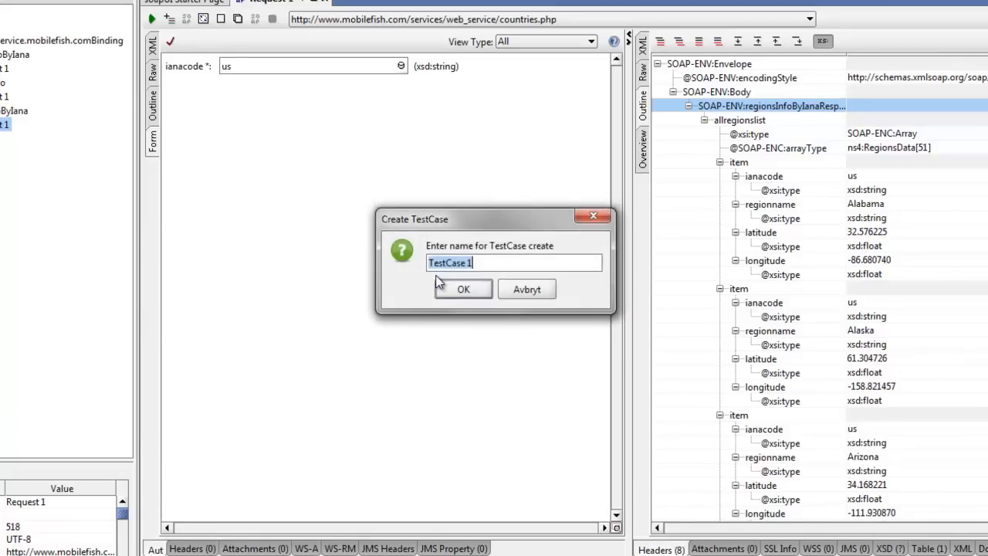
pyautogui.click(463, 289)
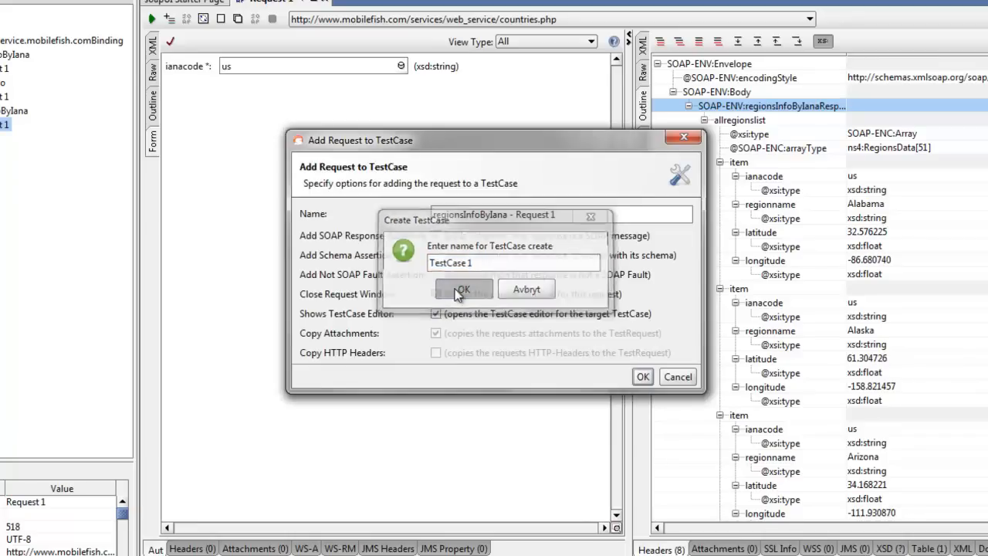
pyautogui.click(463, 289)
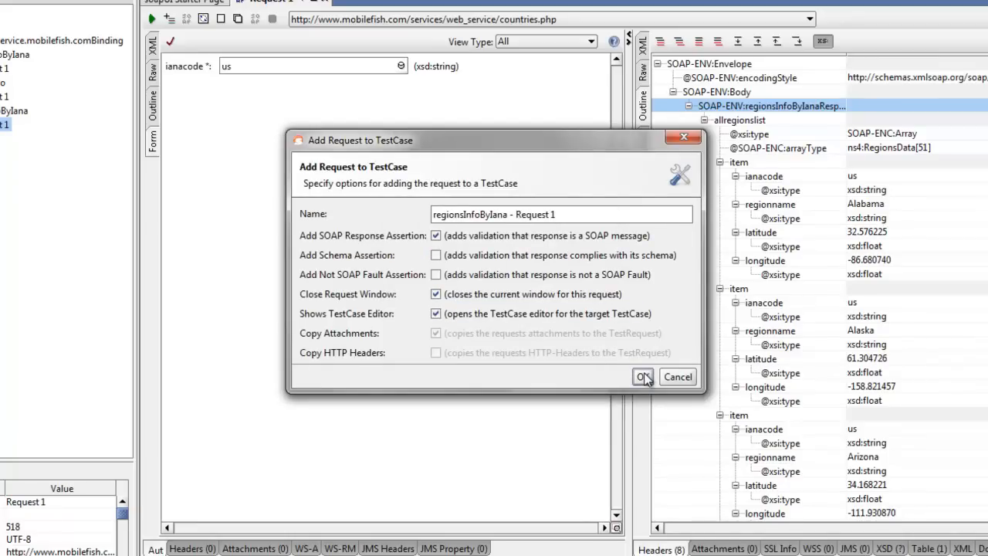
pyautogui.click(643, 376)
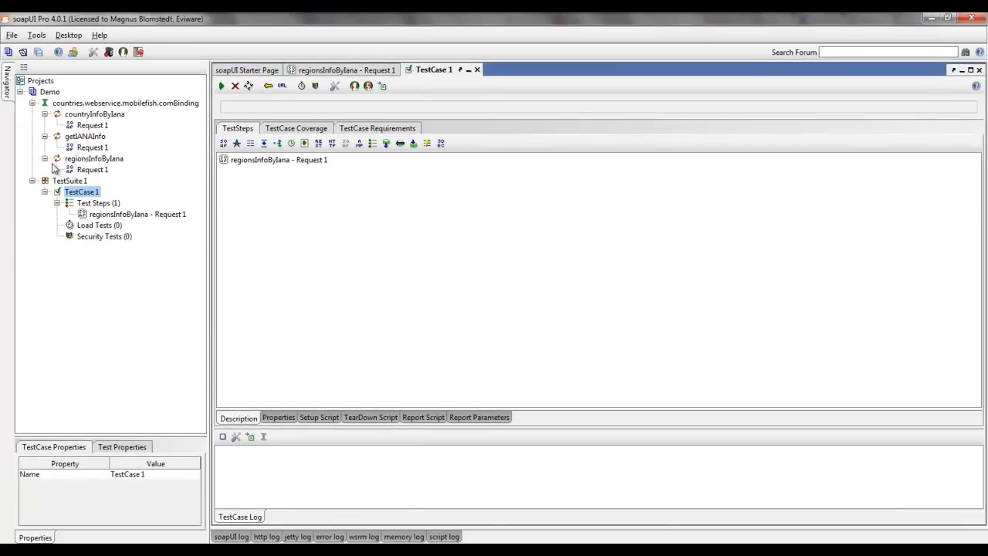
# Step: Open the regionsInfoByIana - Request 1 test step from TestCase 1 and submit it for the US regions response
pyautogui.doubleClick(99, 203)
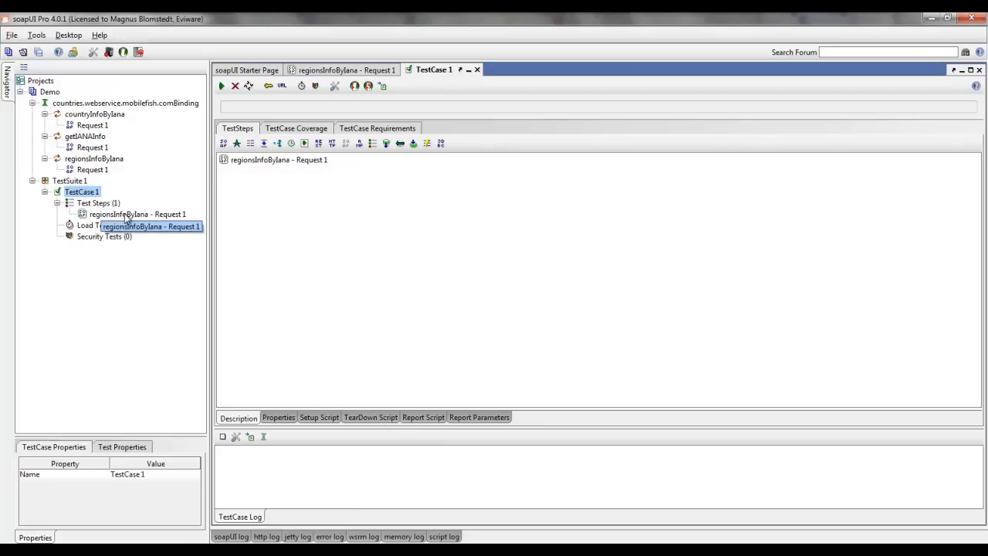
pyautogui.doubleClick(137, 213)
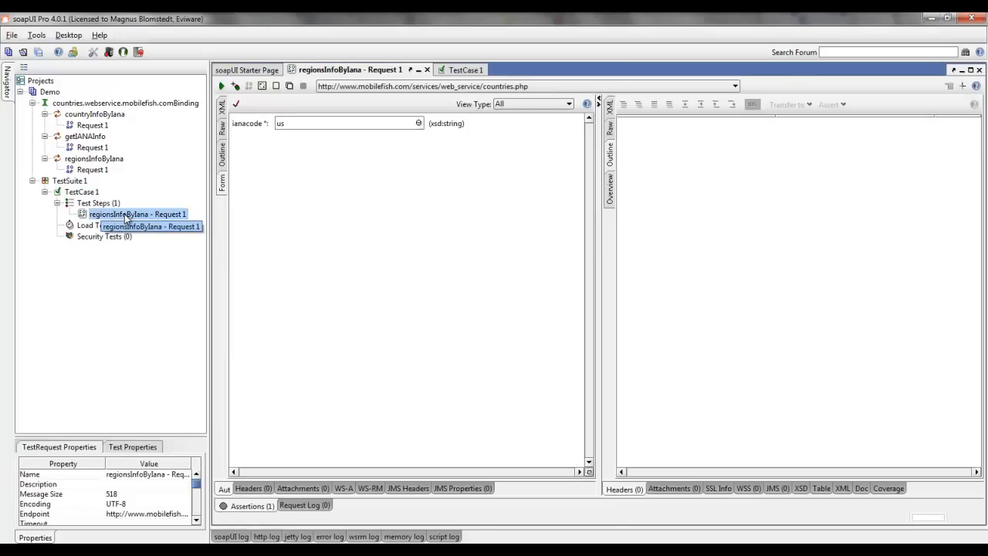
pyautogui.moveTo(309, 192)
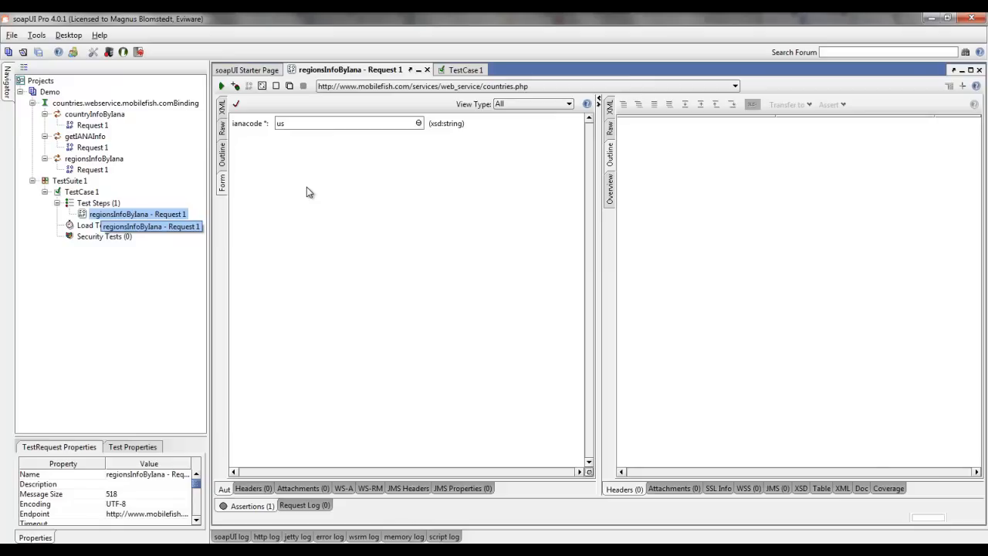
pyautogui.click(223, 86)
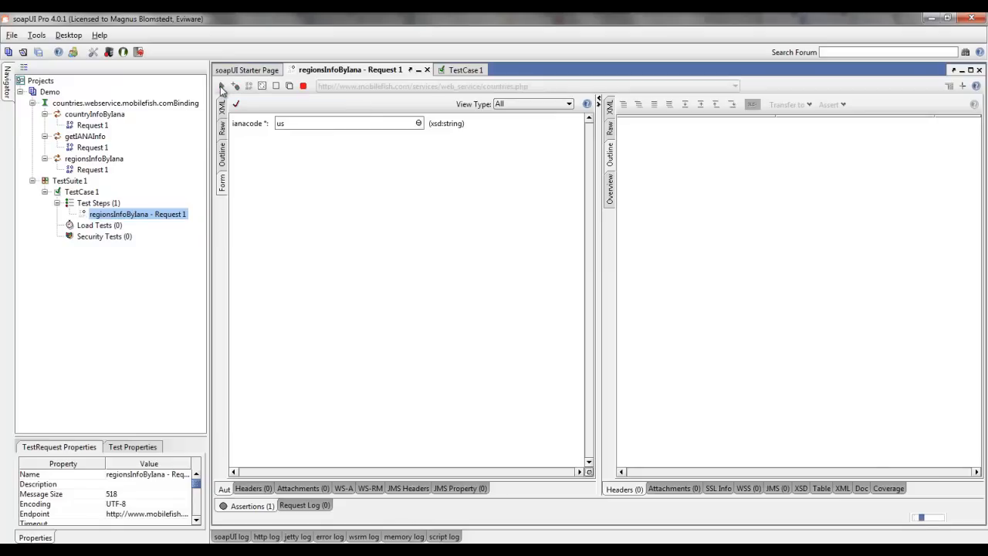
pyautogui.click(234, 87)
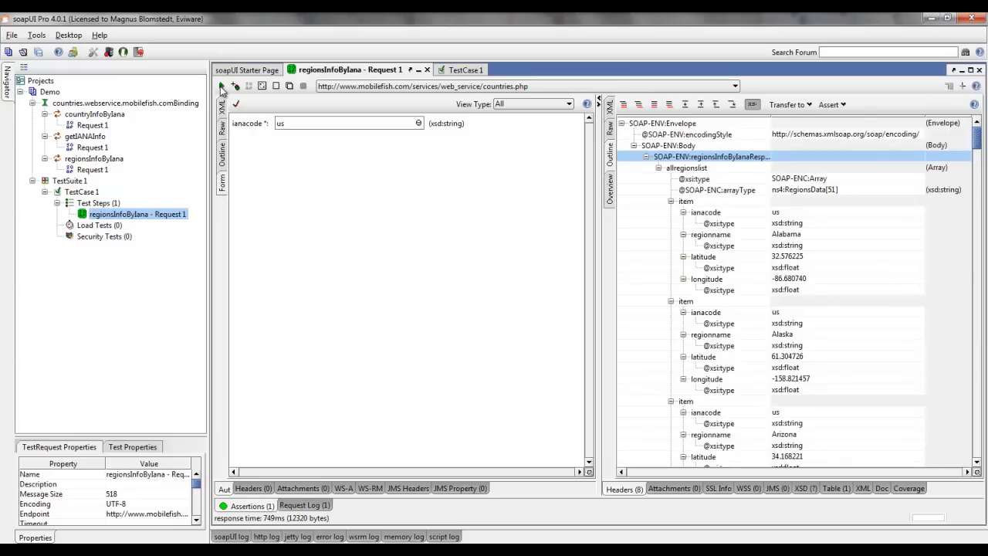
pyautogui.moveTo(667, 201)
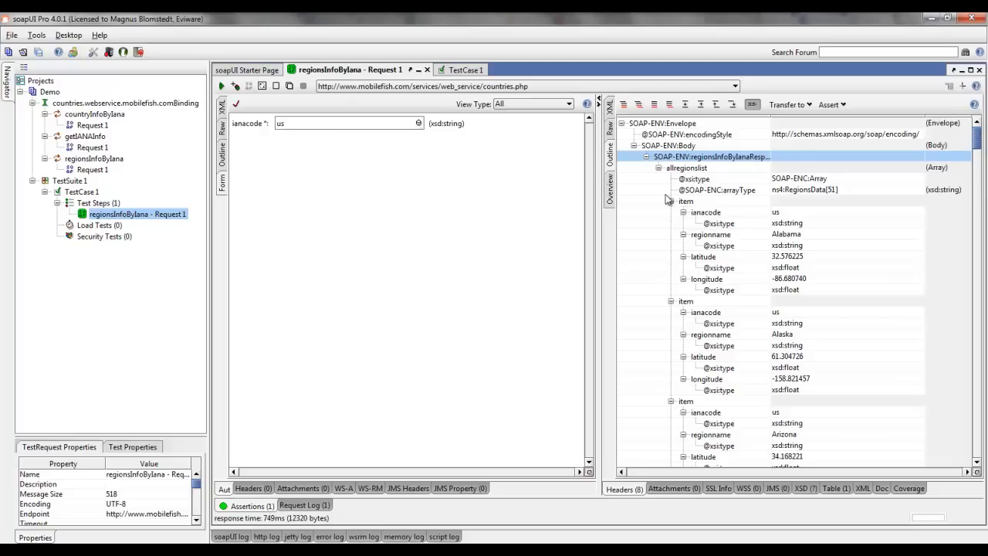
pyautogui.moveTo(266, 366)
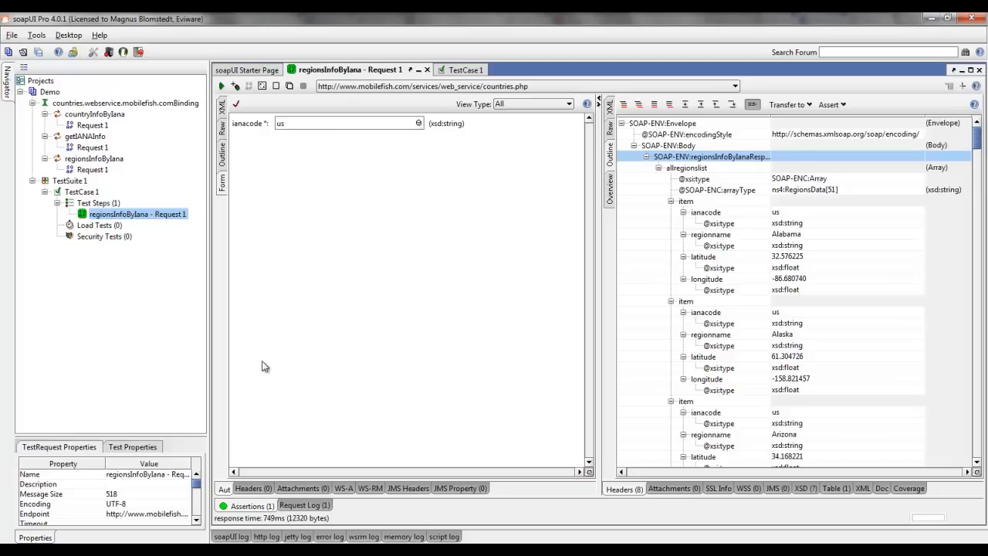
# Step: From the Assertions panel, add a new assertion of type XPath Match to the request step
pyautogui.click(245, 505)
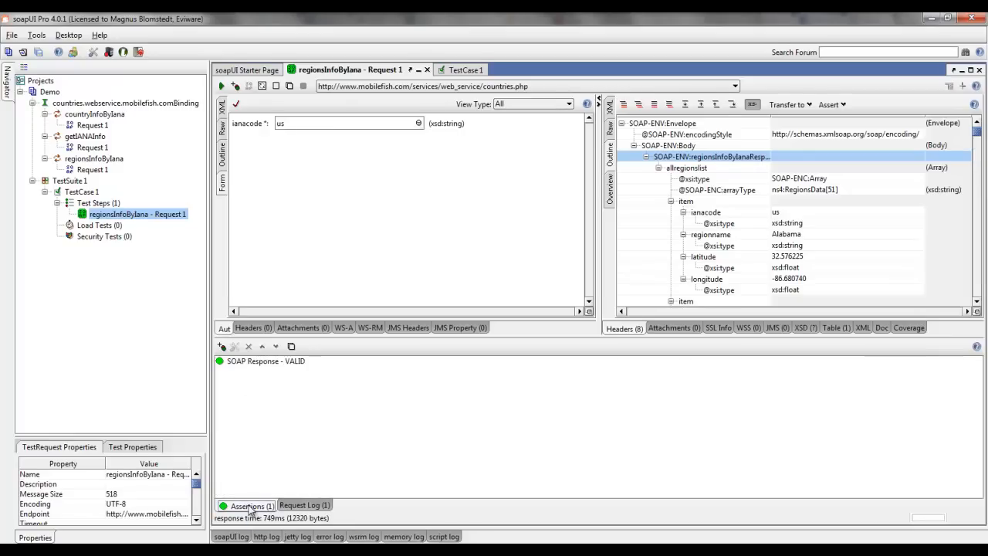
pyautogui.click(222, 346)
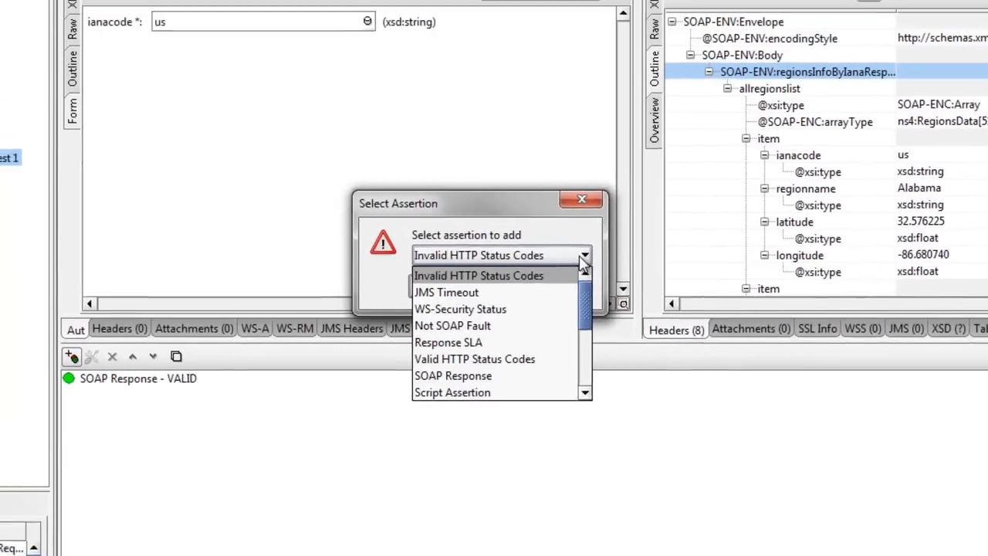
pyautogui.scroll(-3)
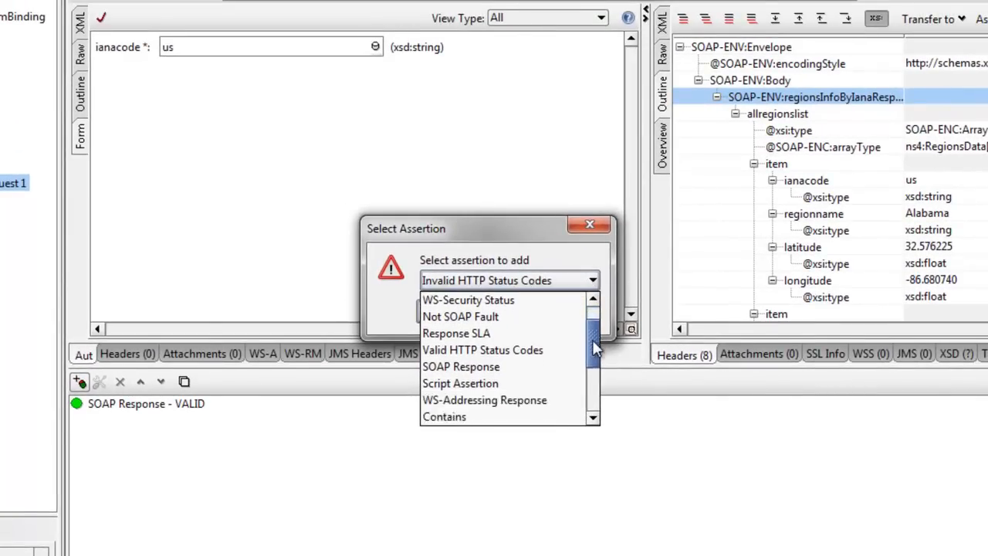
pyautogui.scroll(-3)
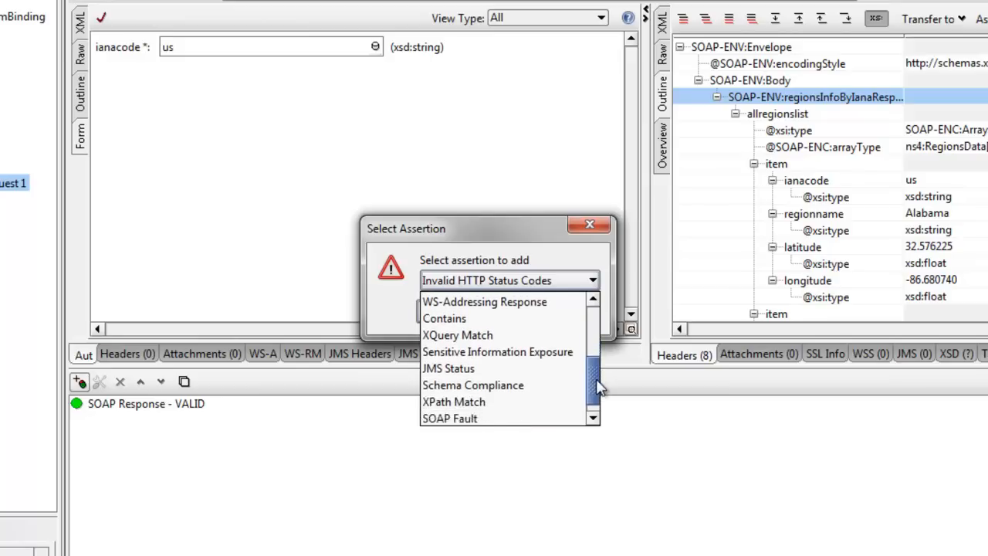
pyautogui.scroll(-3)
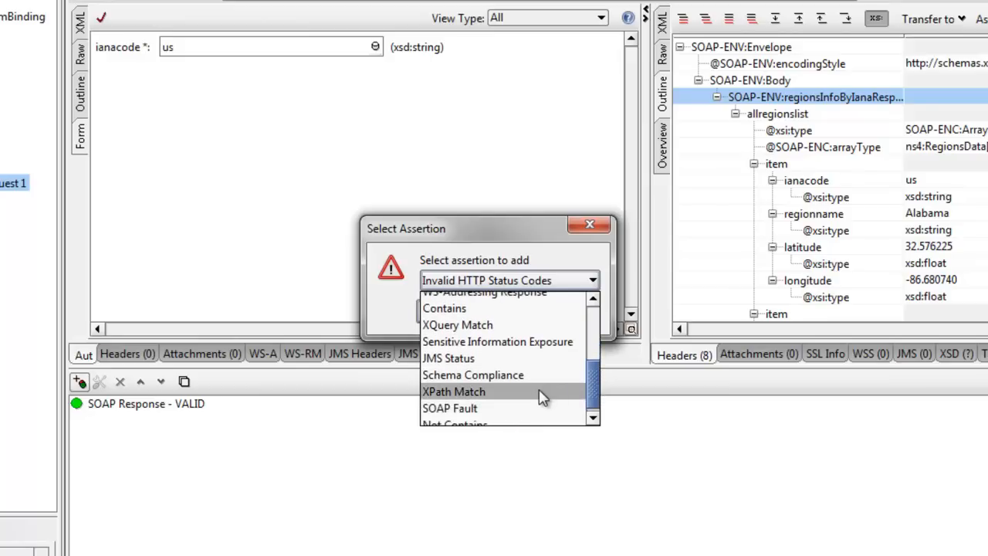
pyautogui.click(454, 392)
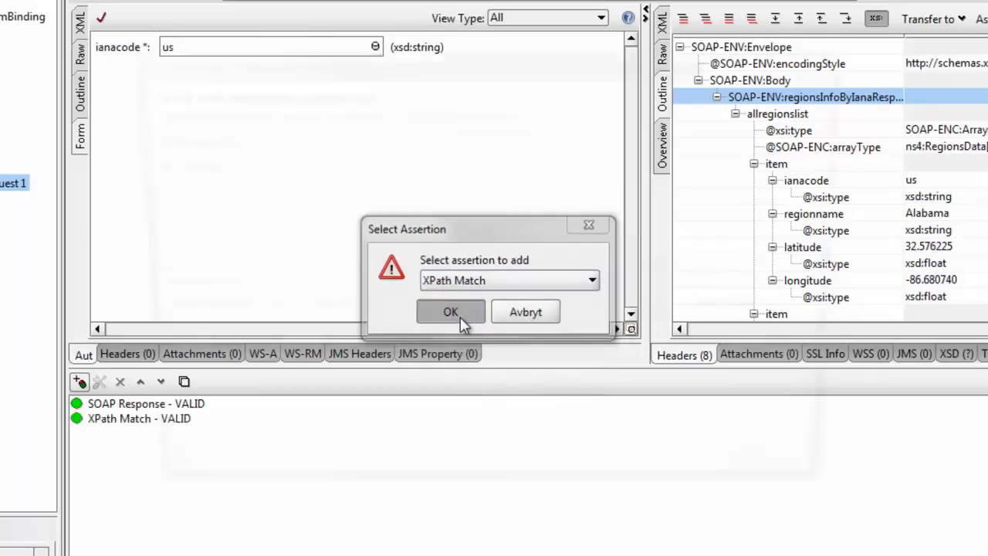
pyautogui.click(451, 312)
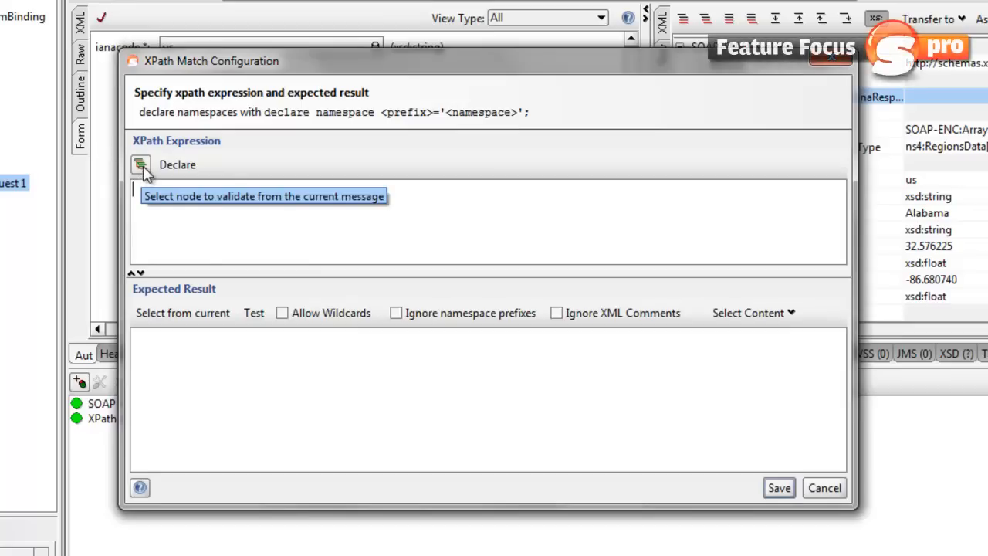
# Step: Select //allregionslist[1] from the current response as the XPath expression and save the assertion
pyautogui.click(263, 195)
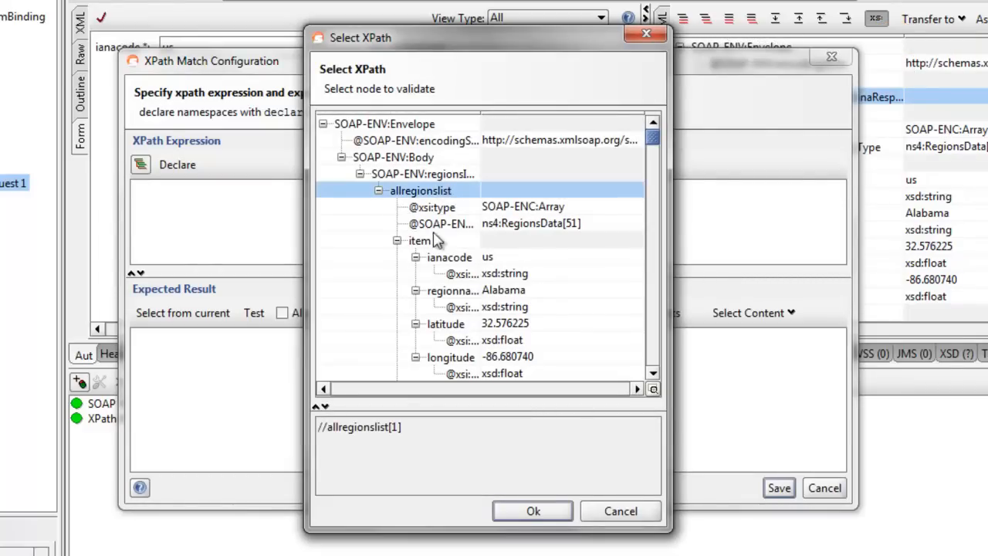
pyautogui.moveTo(417, 440)
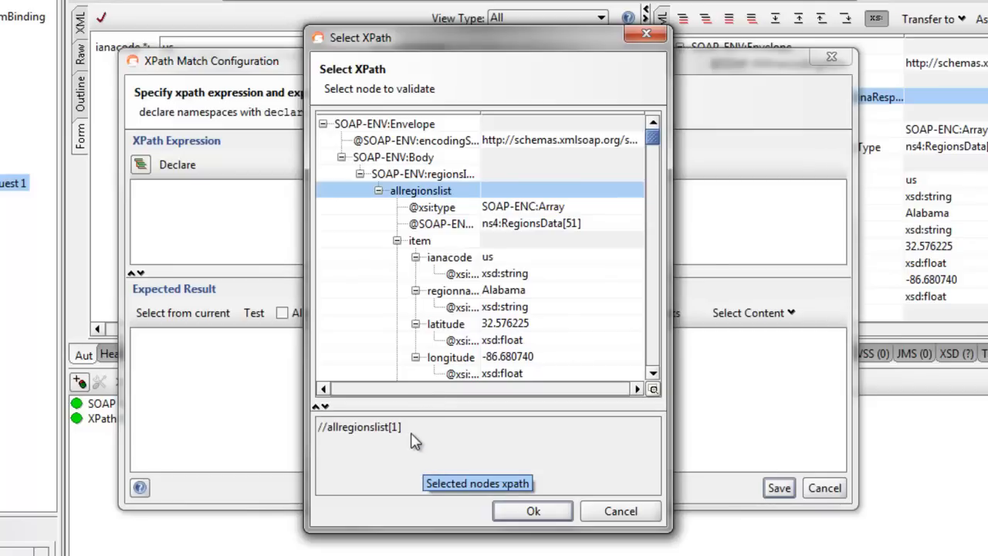
pyautogui.moveTo(569, 468)
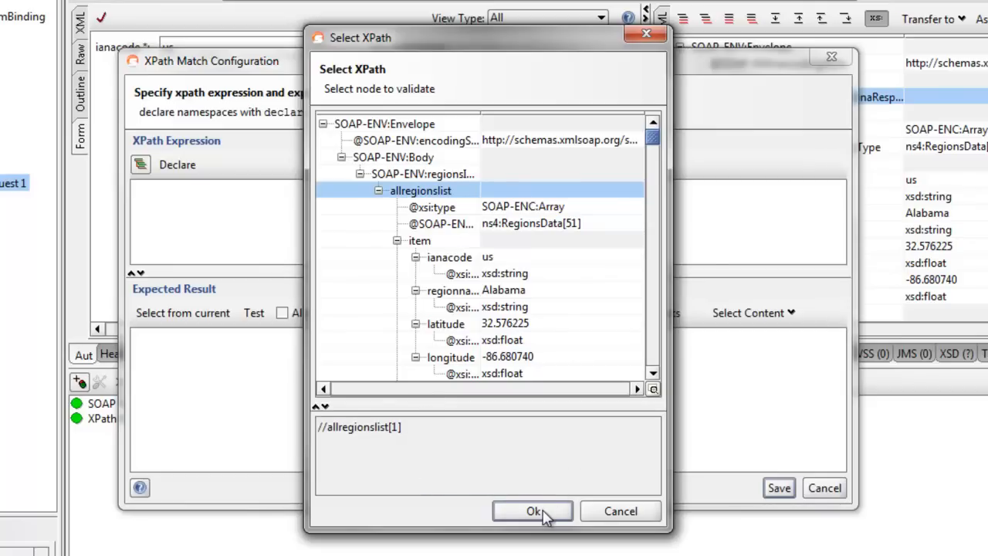
pyautogui.click(532, 511)
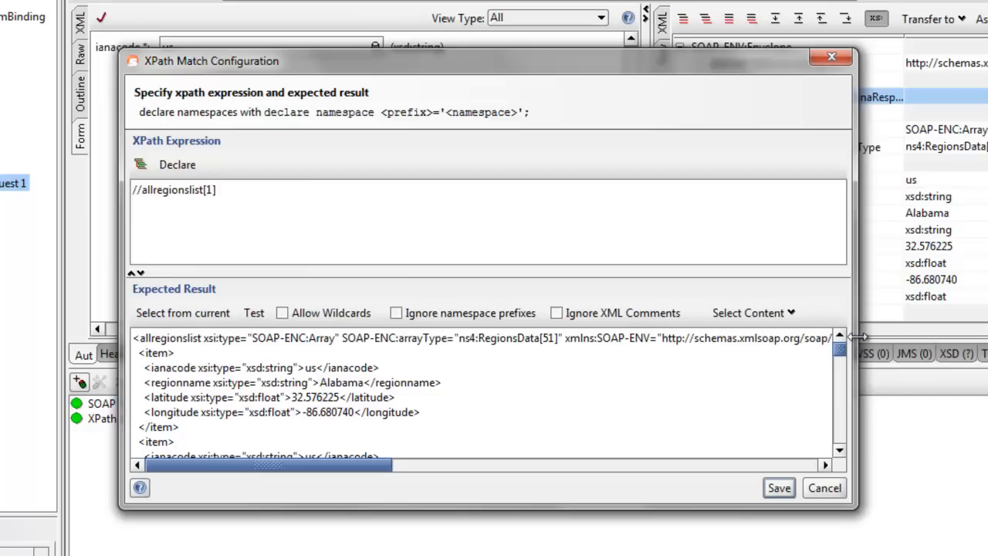
pyautogui.moveTo(574, 395)
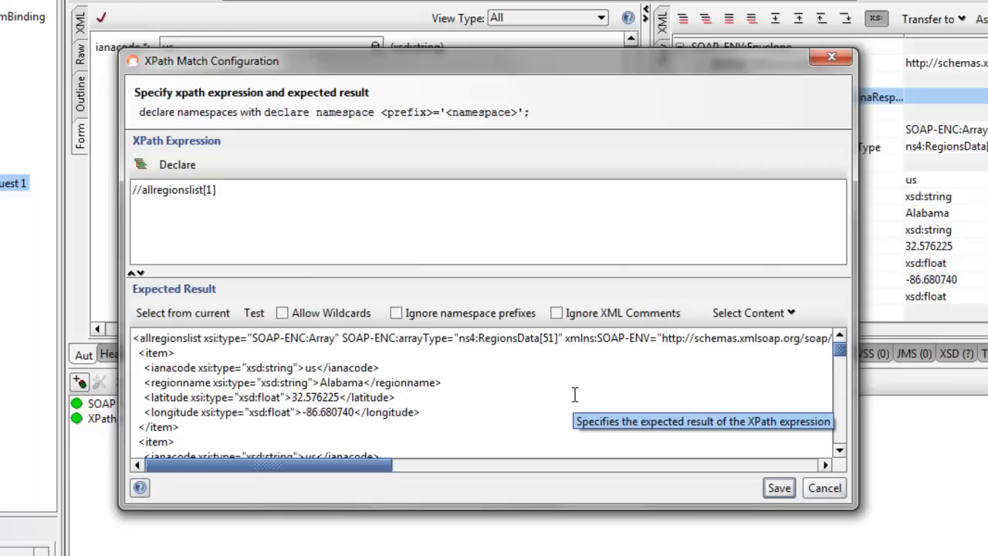
pyautogui.moveTo(574, 395)
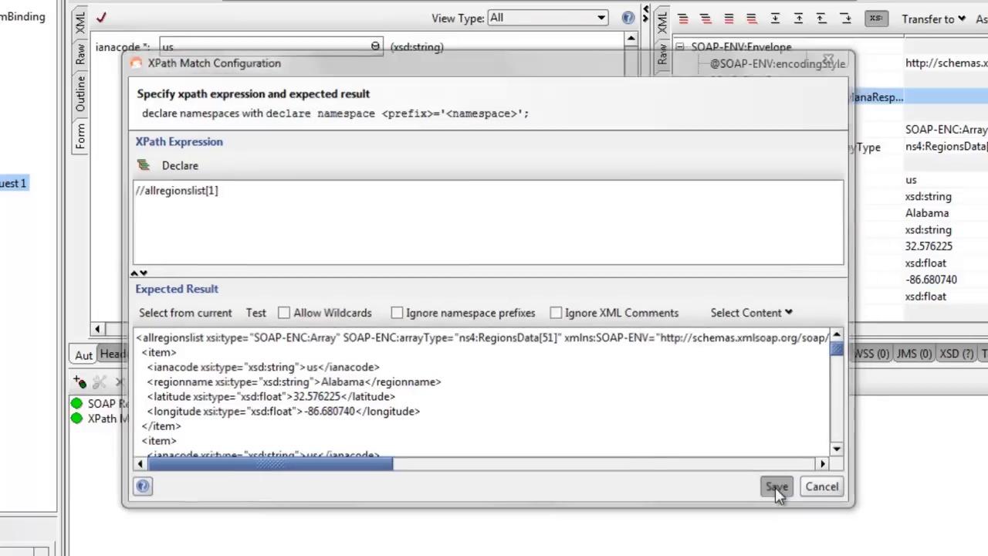
pyautogui.click(775, 486)
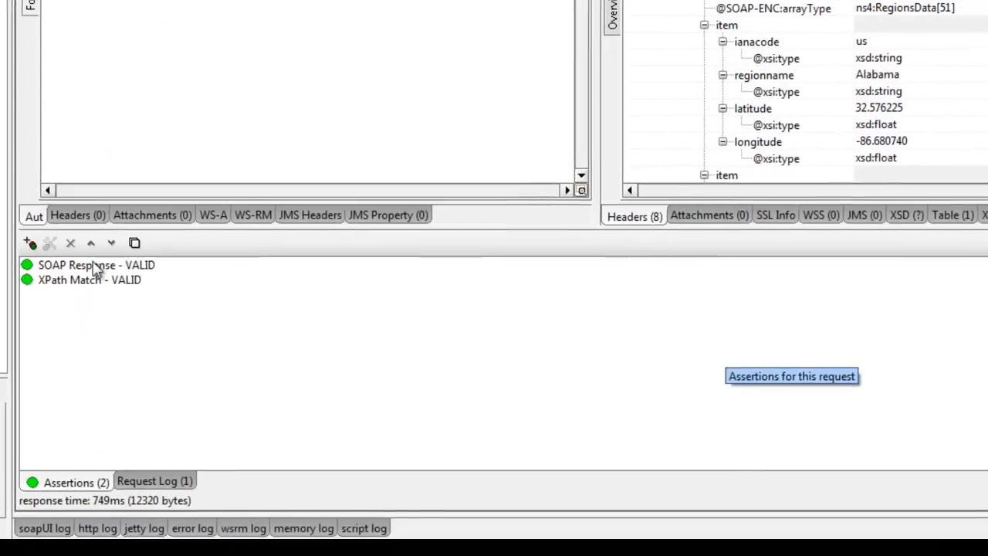
# Step: Run the request with ianacode 'se' to see XPath Match fail, then rerun with 'us' so both assertions pass
pyautogui.click(89, 278)
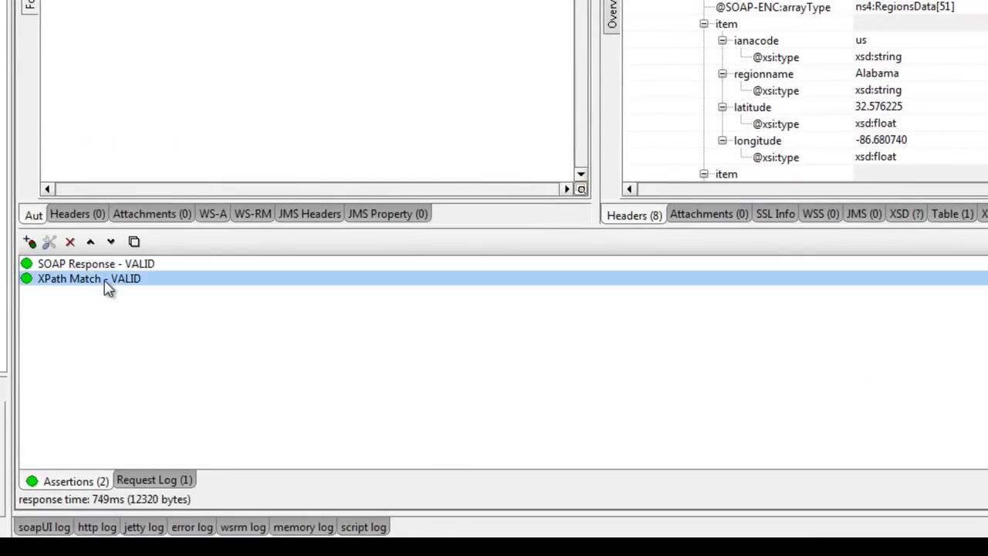
pyautogui.moveTo(105, 287)
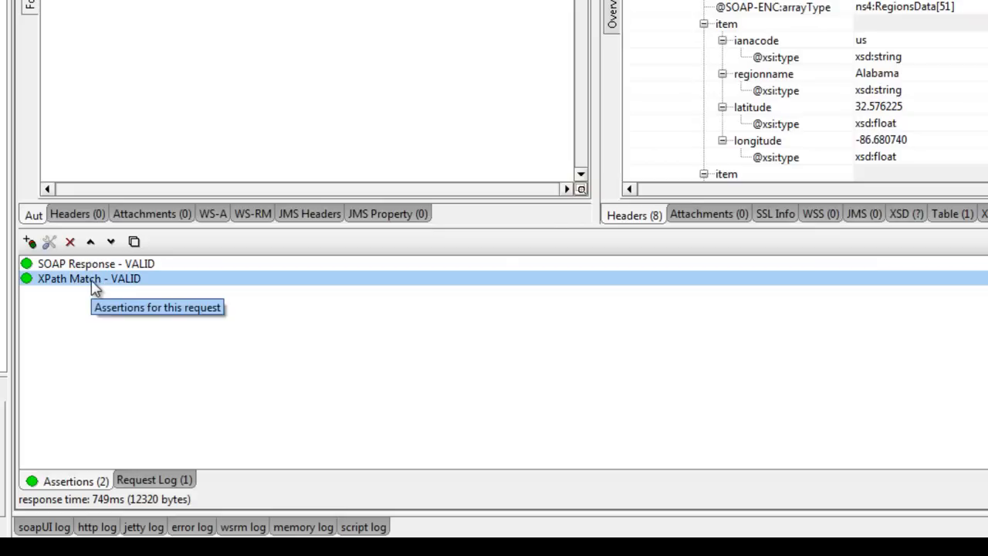
pyautogui.moveTo(34, 289)
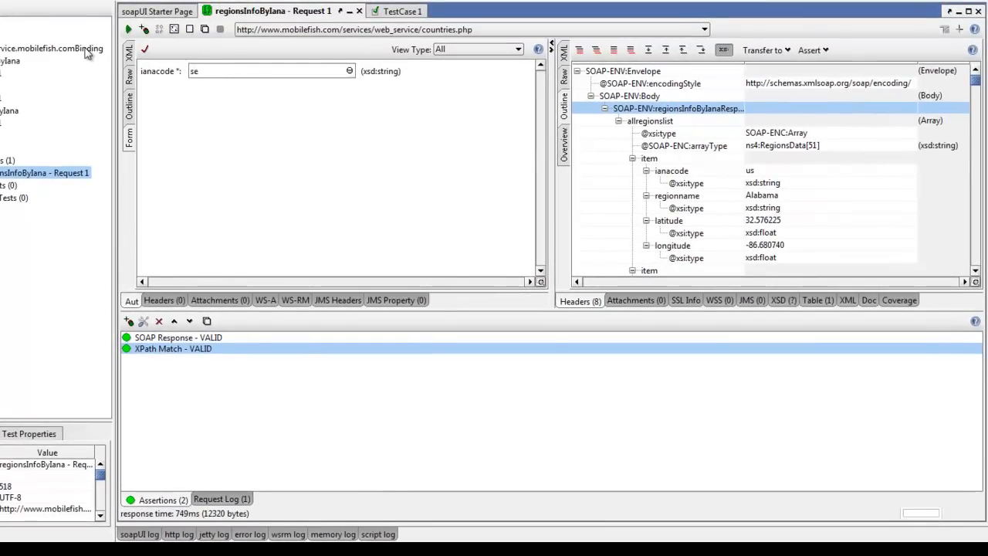
pyautogui.click(128, 29)
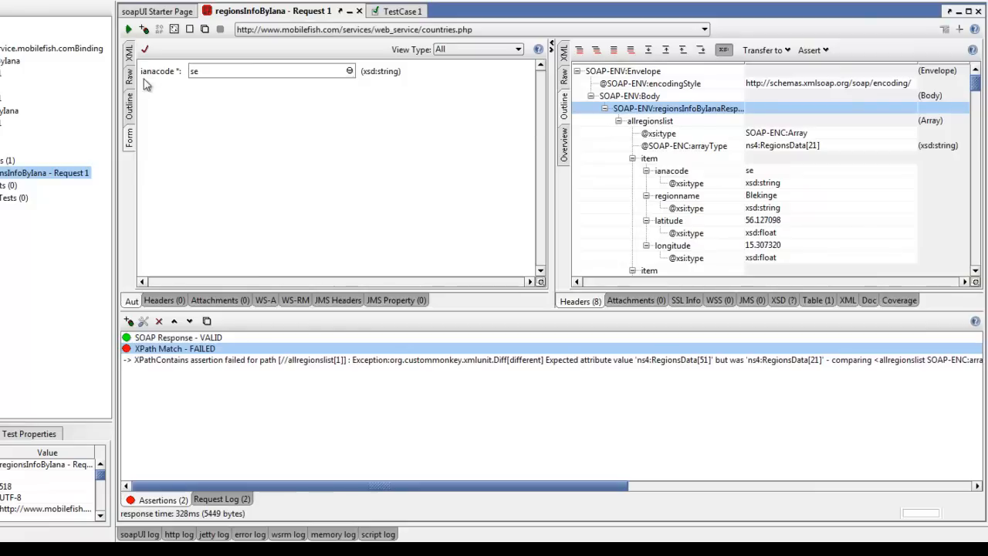
pyautogui.moveTo(229, 352)
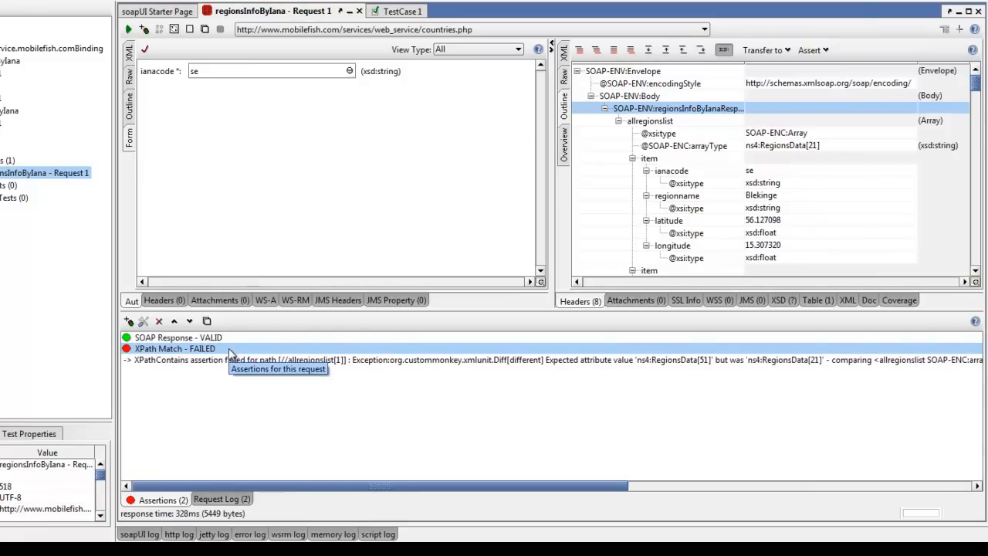
pyautogui.moveTo(670, 207)
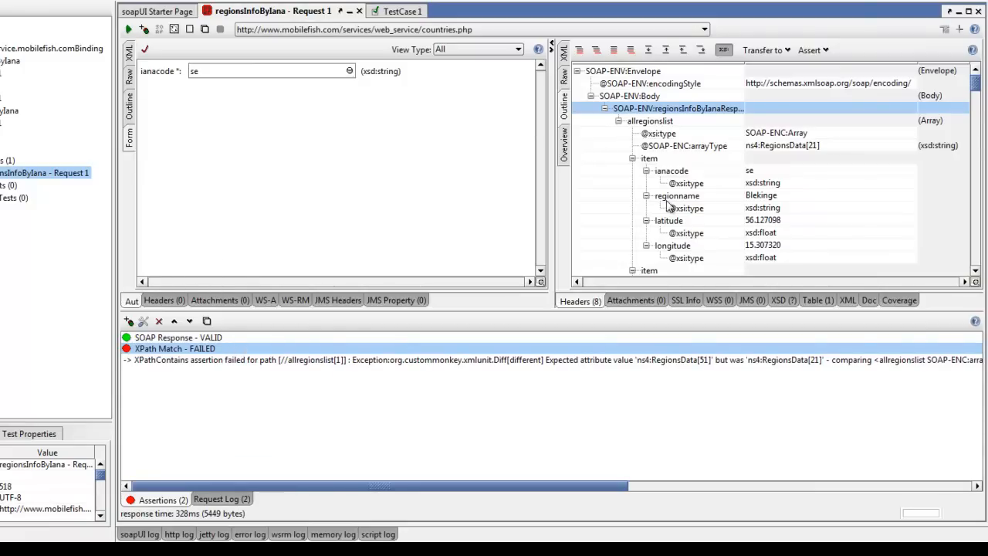
pyautogui.moveTo(704, 202)
pyautogui.write('u')
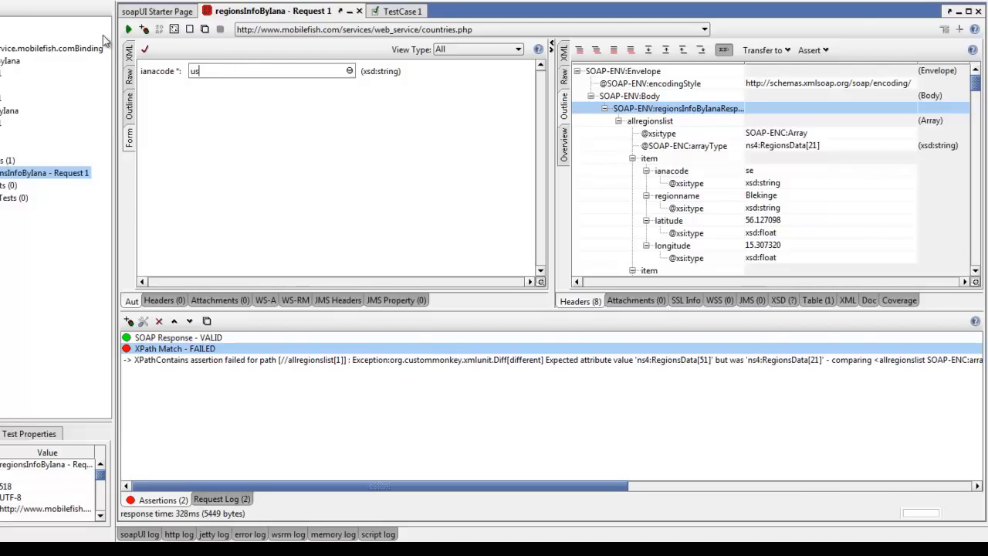
pyautogui.click(128, 30)
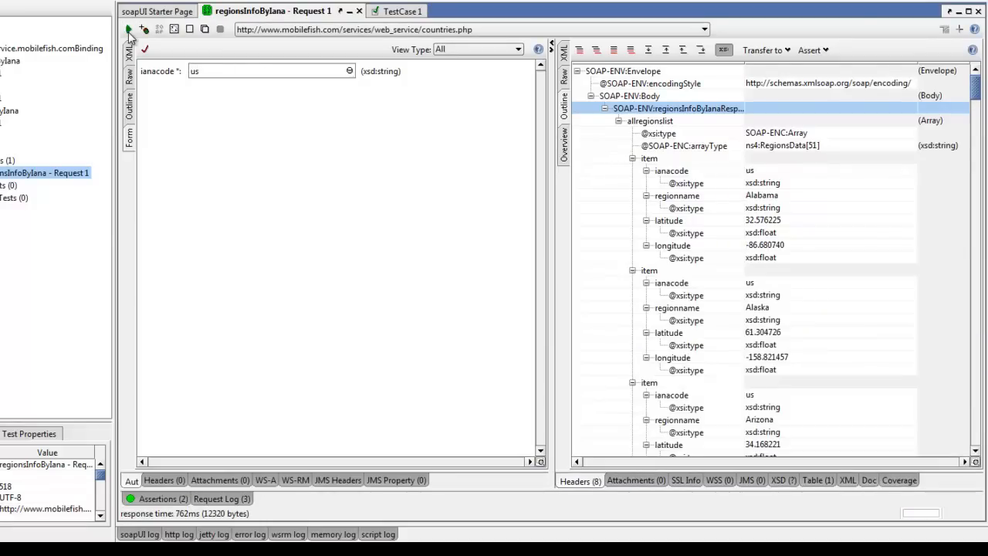
pyautogui.click(161, 499)
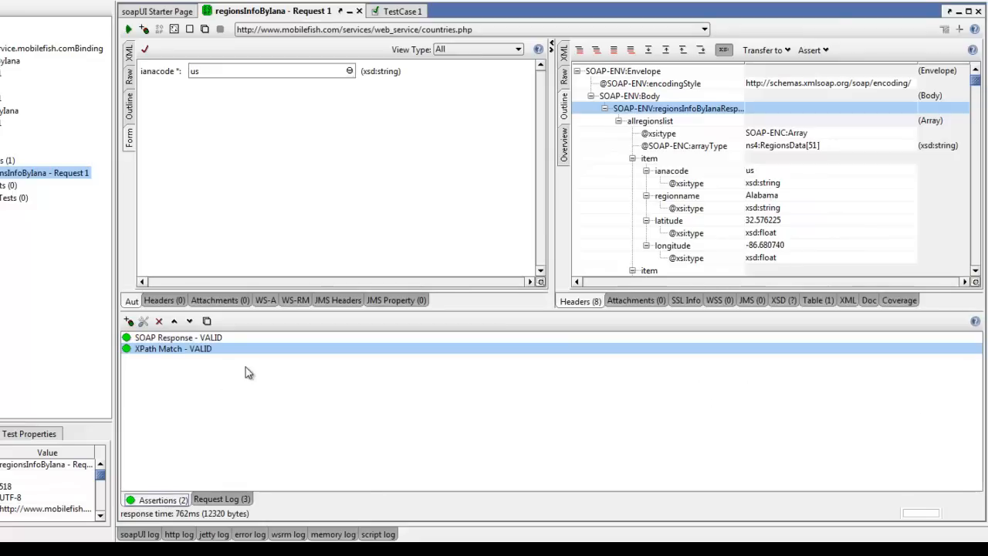
pyautogui.moveTo(249, 370)
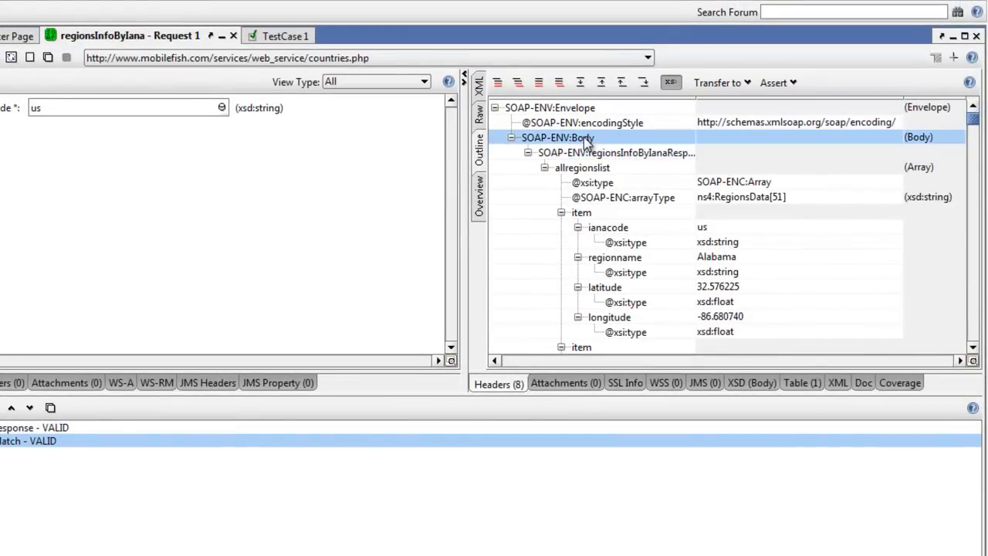
# Step: Add an existence assertion on SOAP-ENV:Body from the response Outline, named XPath Match 1, and save it
pyautogui.rightClick(556, 136)
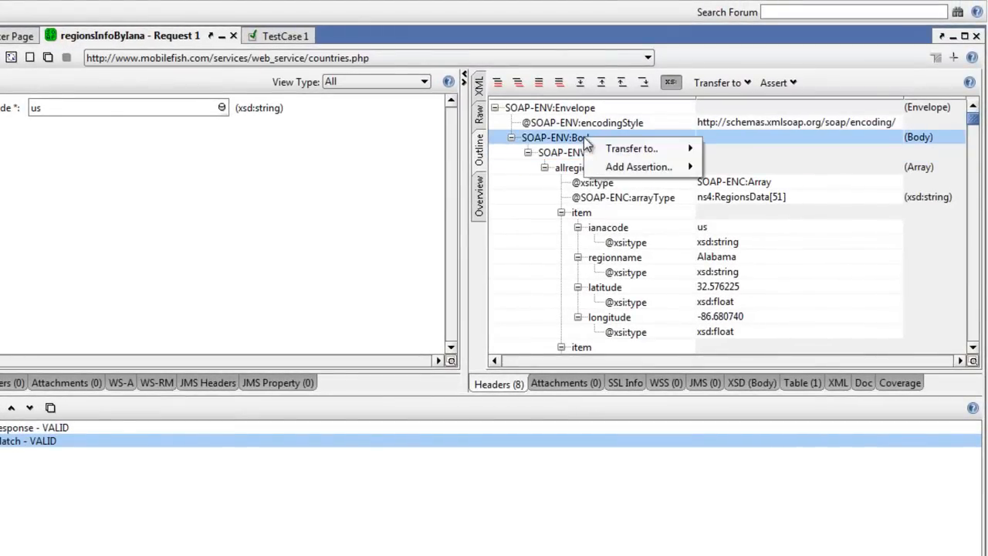
pyautogui.click(640, 166)
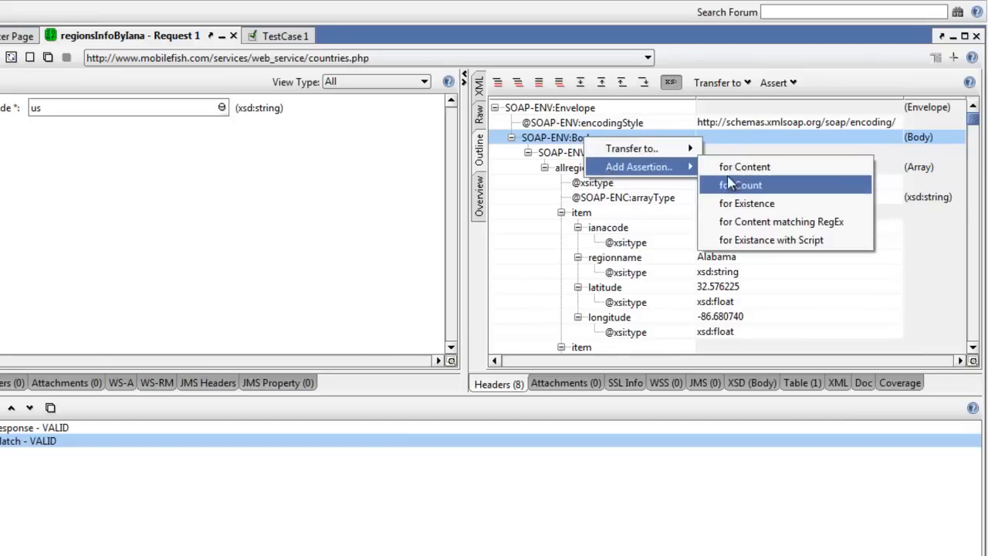
pyautogui.moveTo(747, 204)
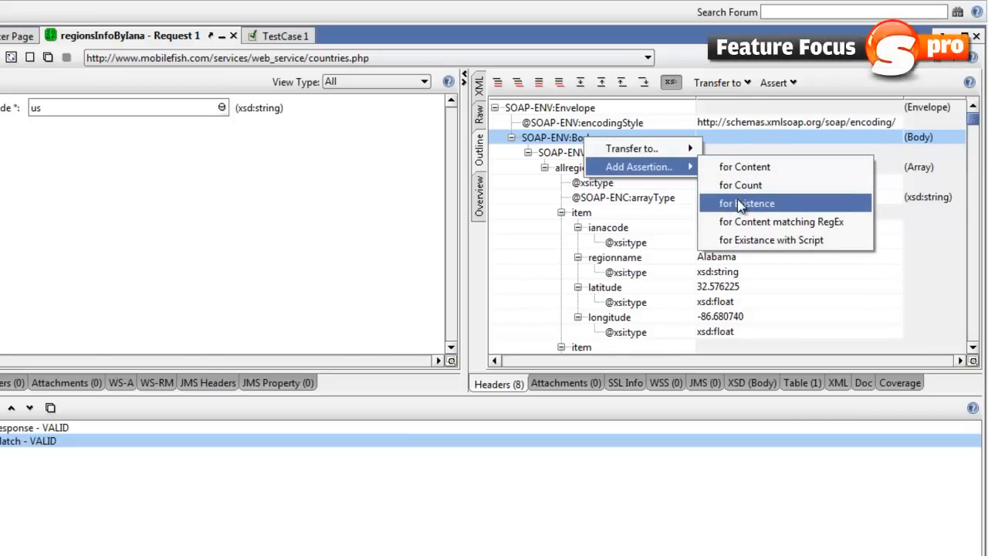
pyautogui.click(746, 204)
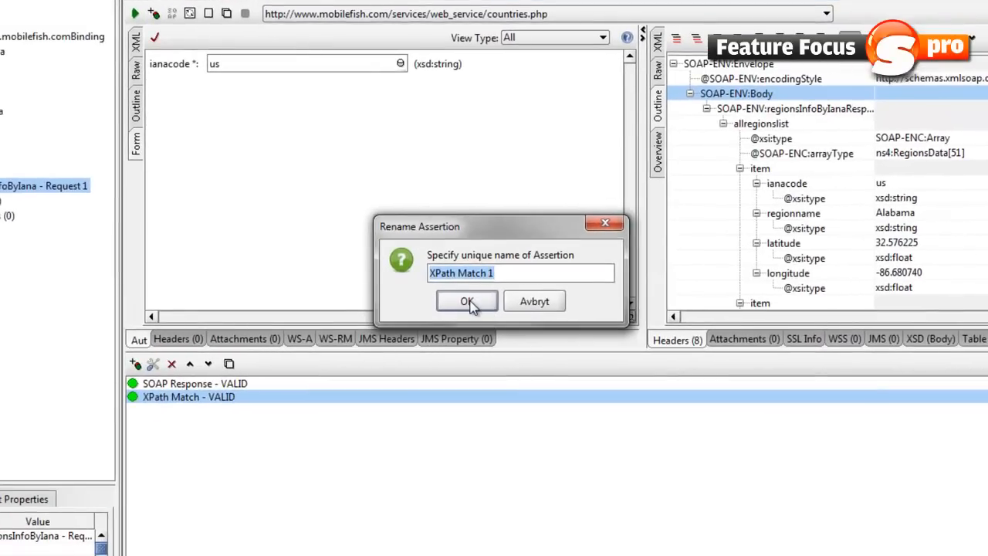
pyautogui.click(466, 301)
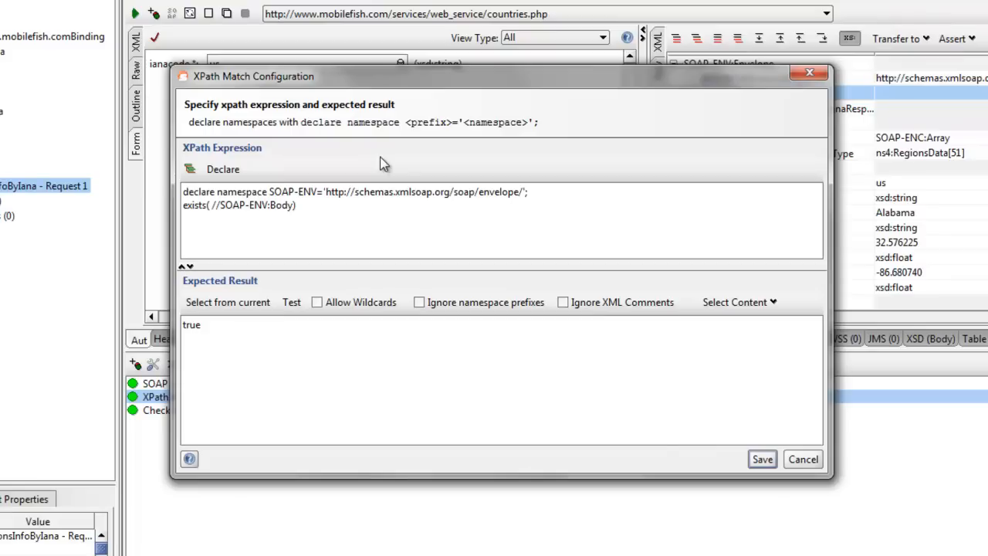
pyautogui.moveTo(197, 209)
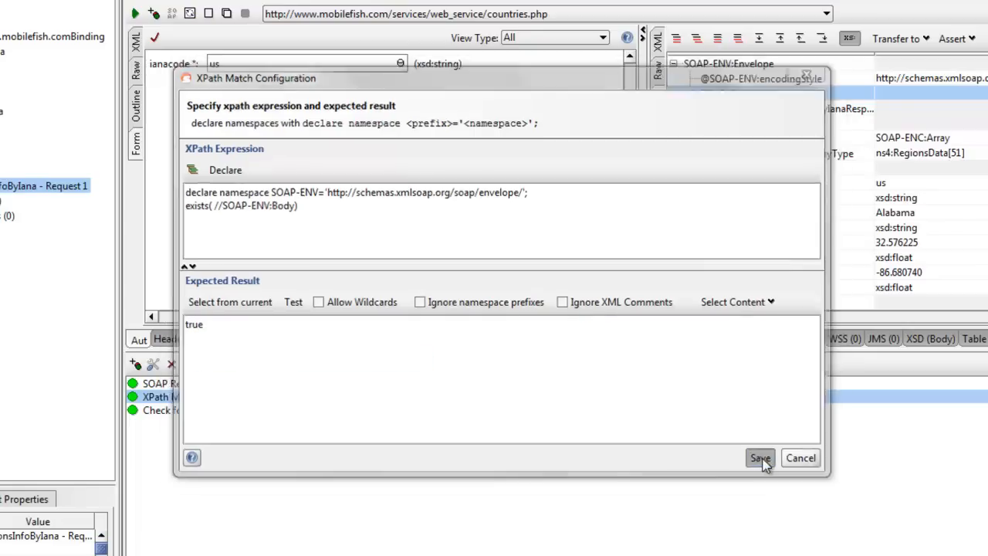
pyautogui.click(759, 457)
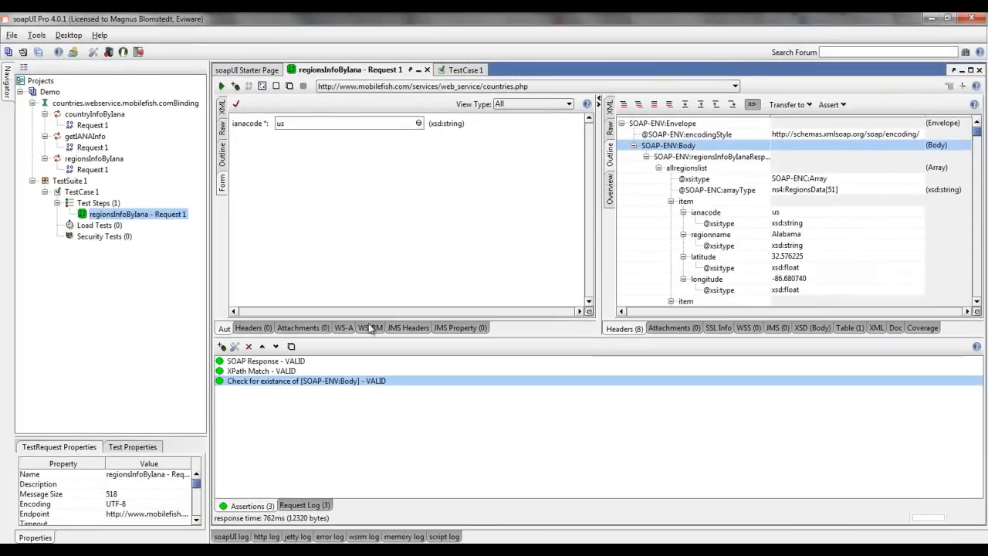
pyautogui.moveTo(139, 222)
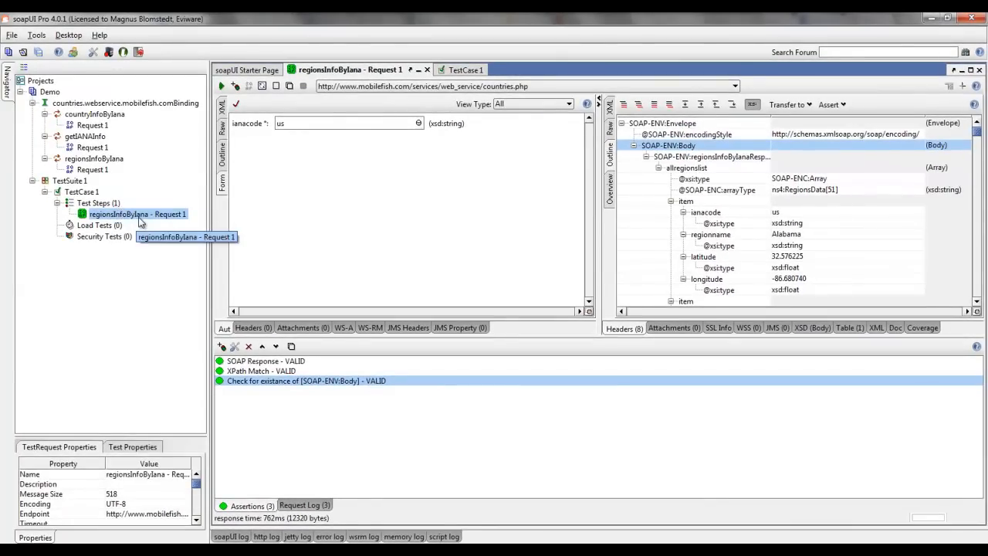
# Step: Run TestSuite 1 and show the TestSuite Log reporting the regionsInfoByIana step OK
pyautogui.click(70, 192)
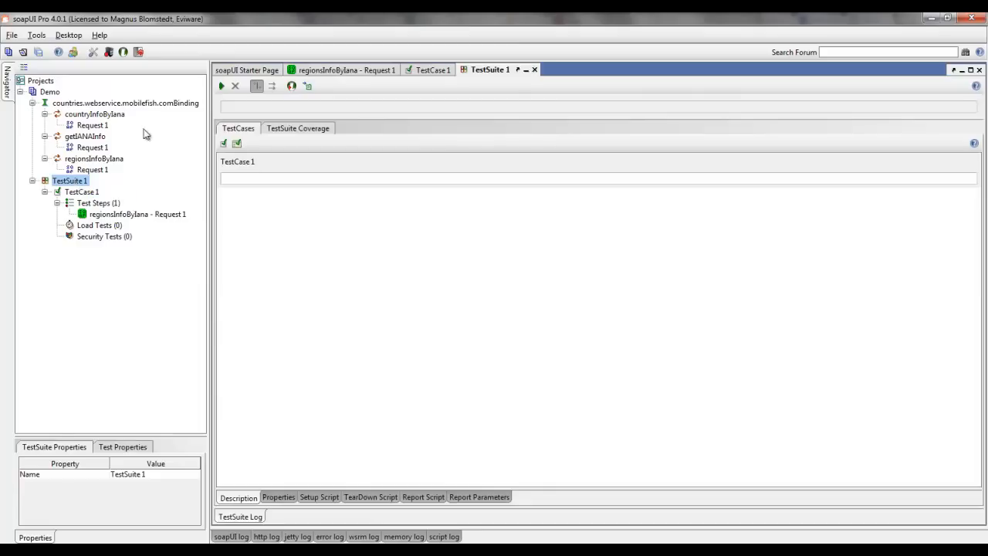
pyautogui.moveTo(223, 86)
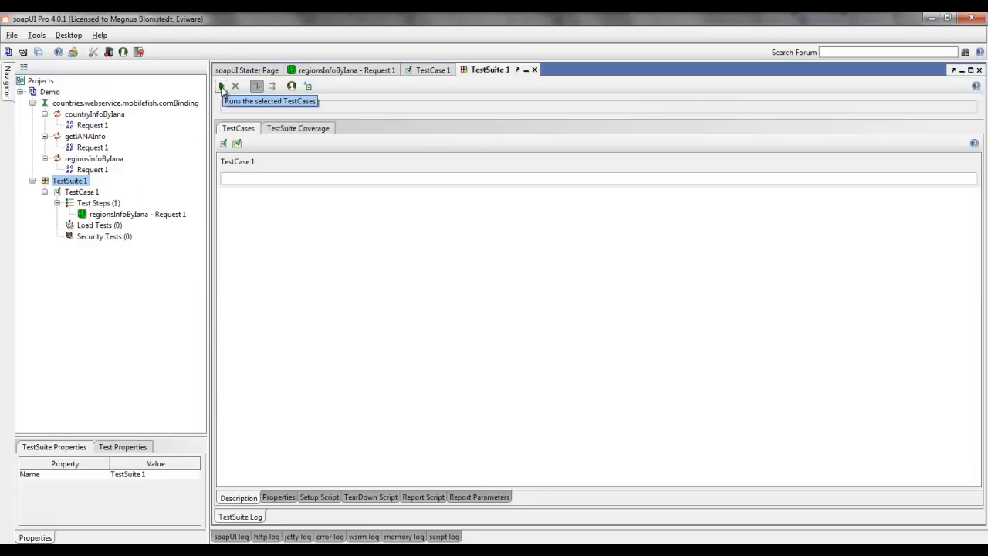
pyautogui.click(222, 86)
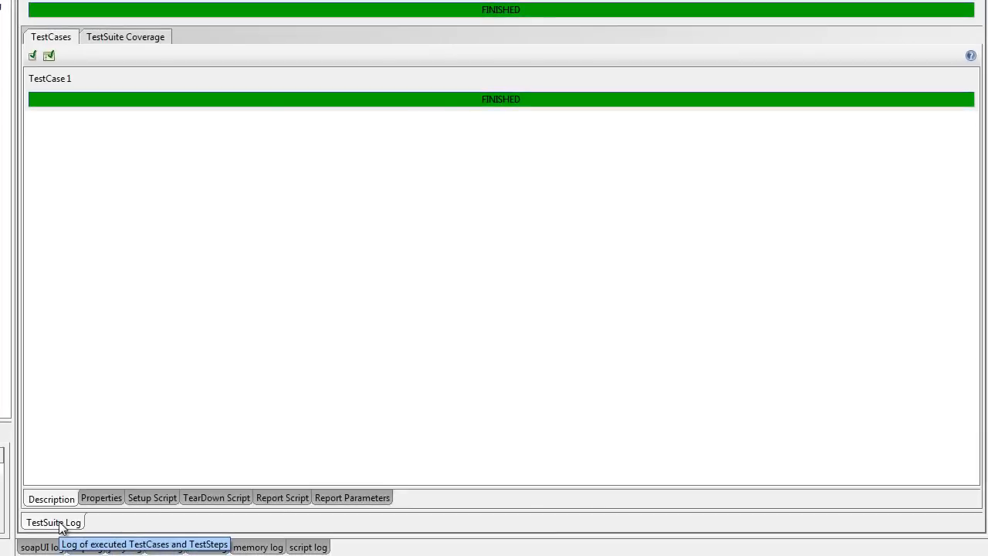
pyautogui.click(52, 522)
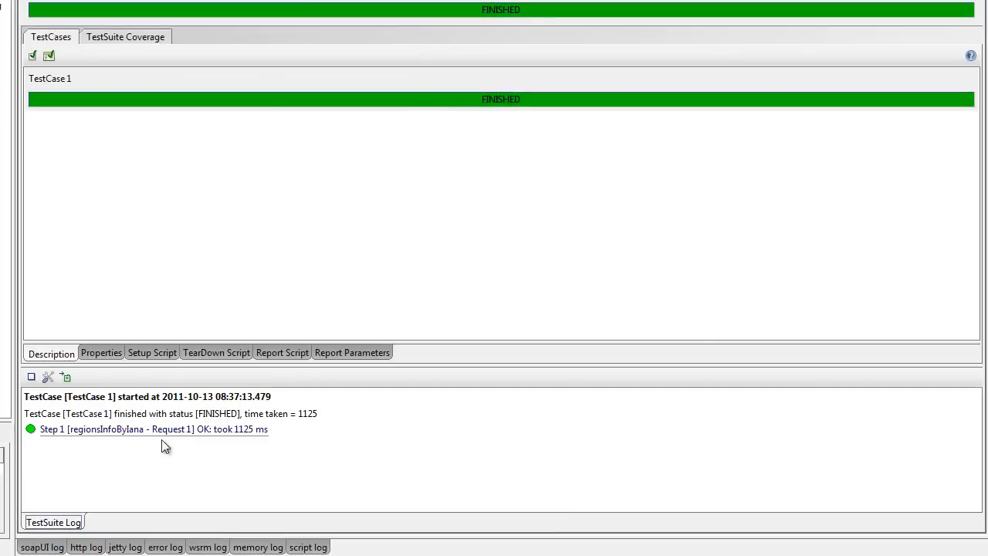
pyautogui.moveTo(176, 414)
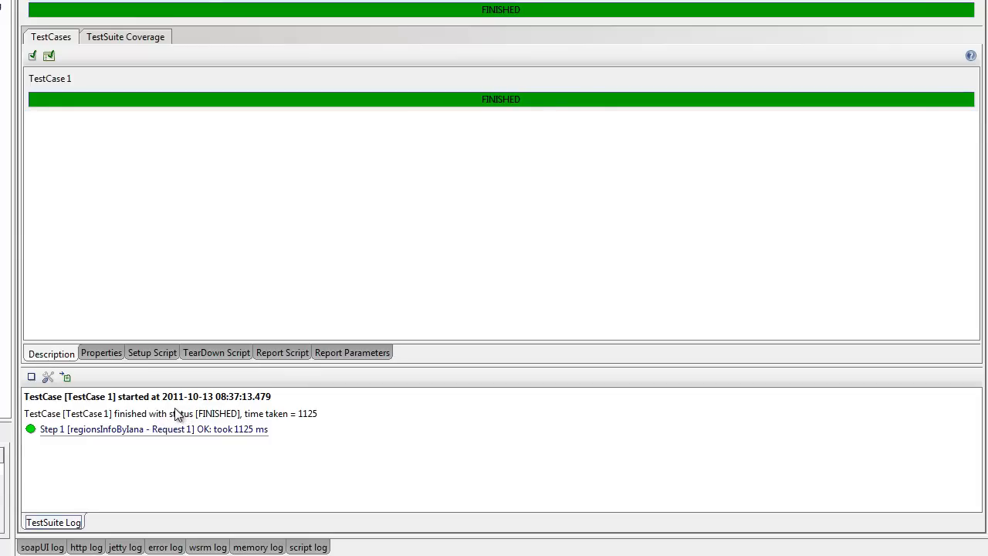
pyautogui.moveTo(162, 432)
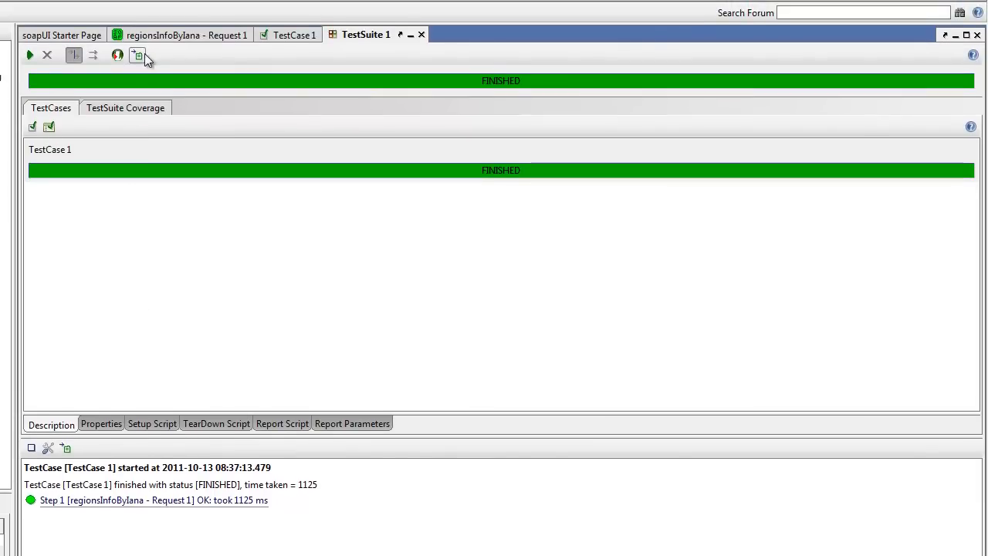
pyautogui.moveTo(137, 56)
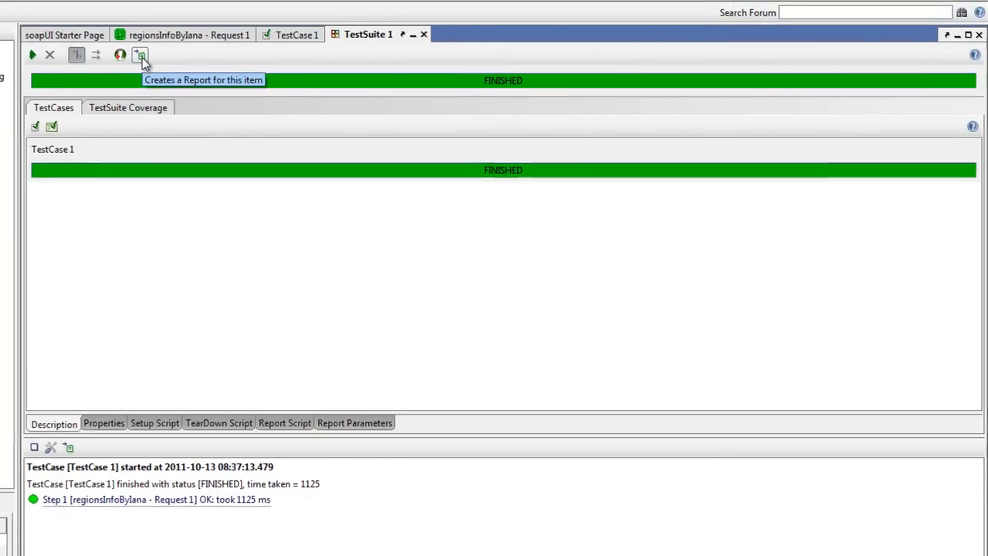
# Step: Create a report for TestSuite 1 using the TestSuite Report format
pyautogui.click(140, 55)
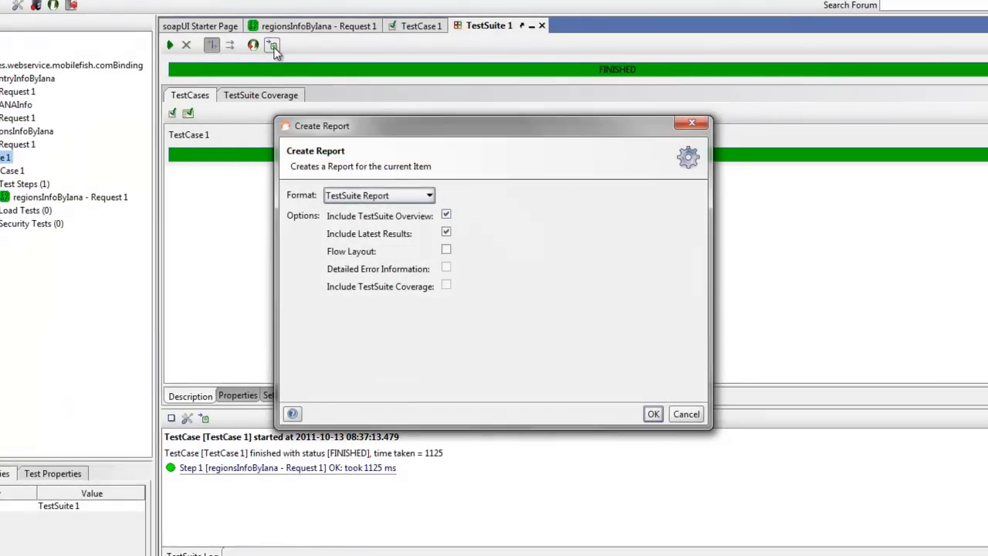
pyautogui.moveTo(455, 203)
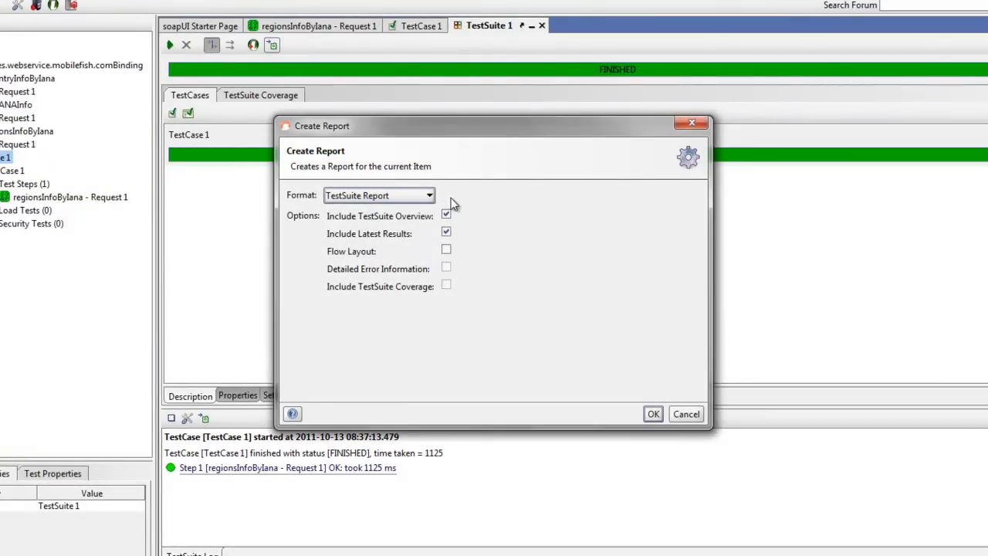
pyautogui.moveTo(430, 200)
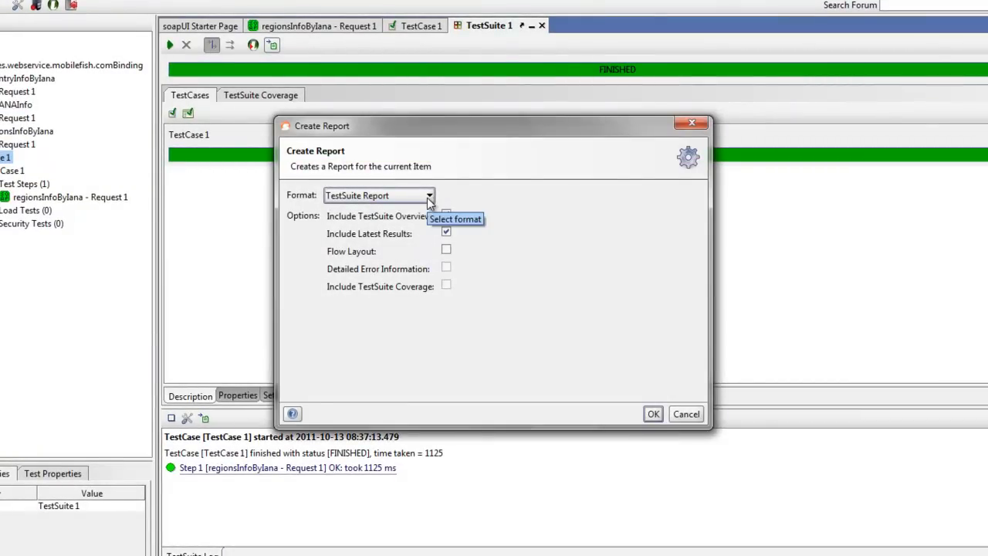
pyautogui.click(429, 195)
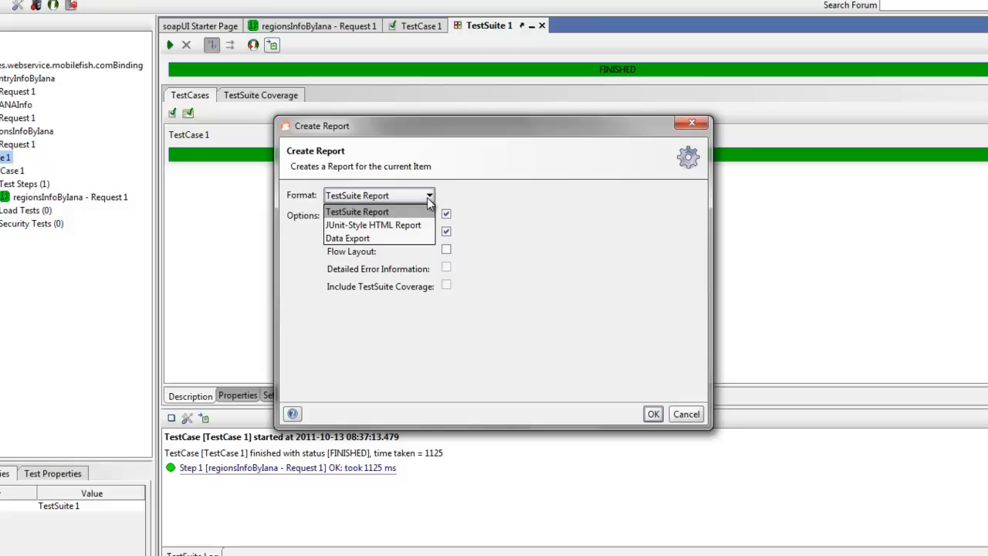
pyautogui.click(357, 212)
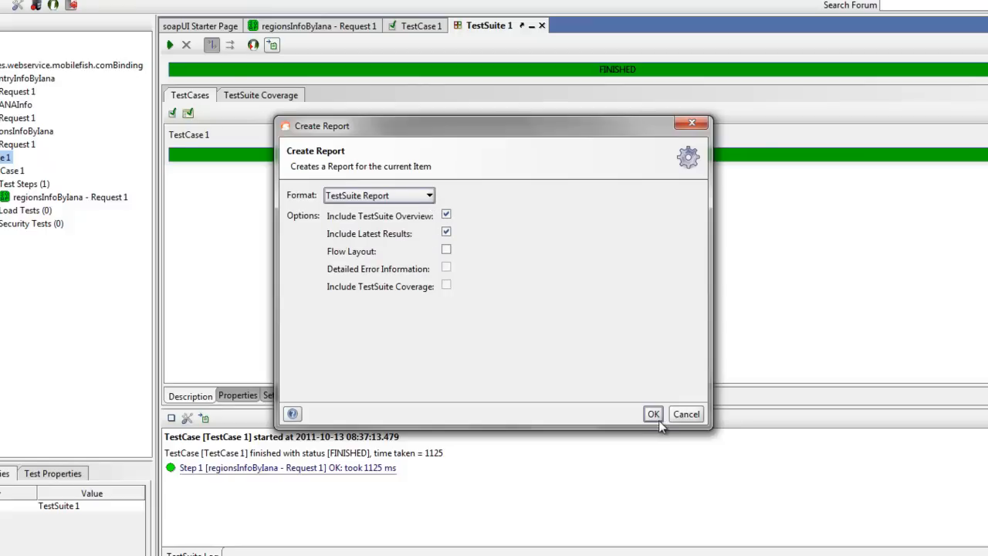
pyautogui.click(653, 414)
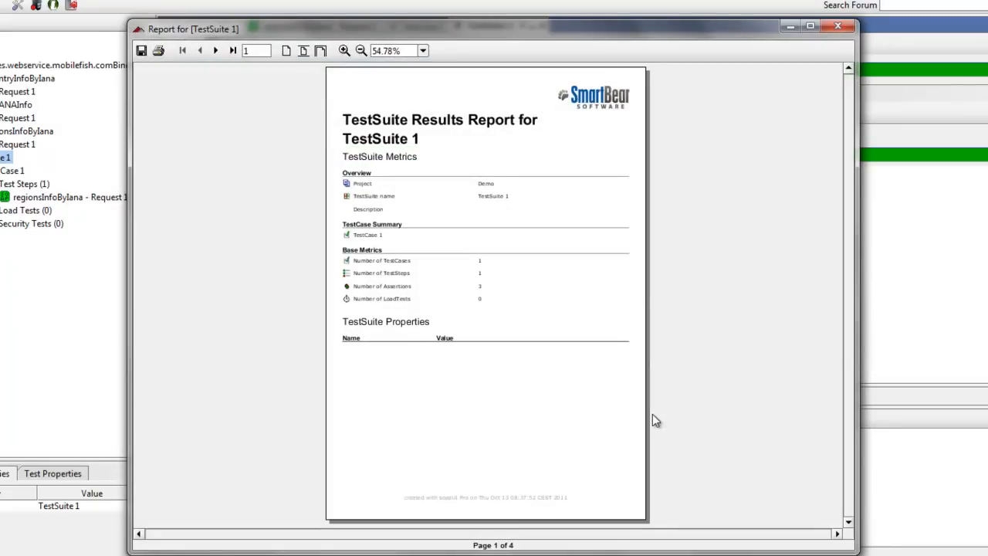
pyautogui.moveTo(553, 344)
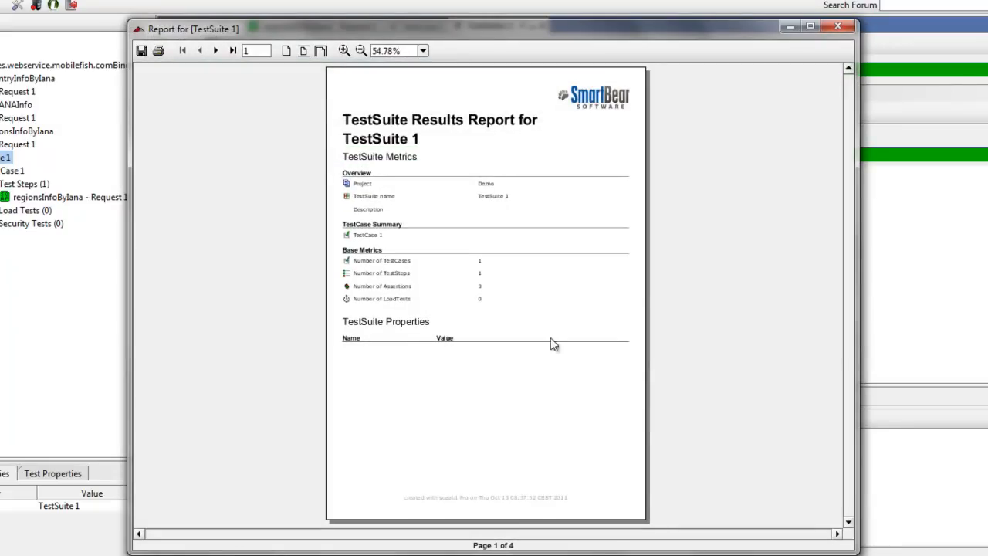
pyautogui.moveTo(216, 50)
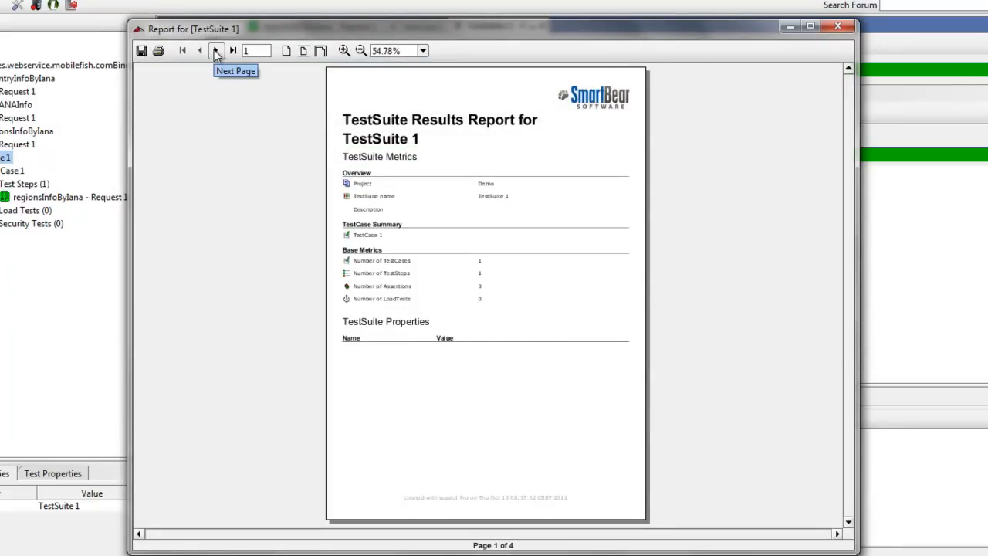
# Step: Advance the report viewer two pages to page 3 with result metrics and TestCase 1 results
pyautogui.click(216, 50)
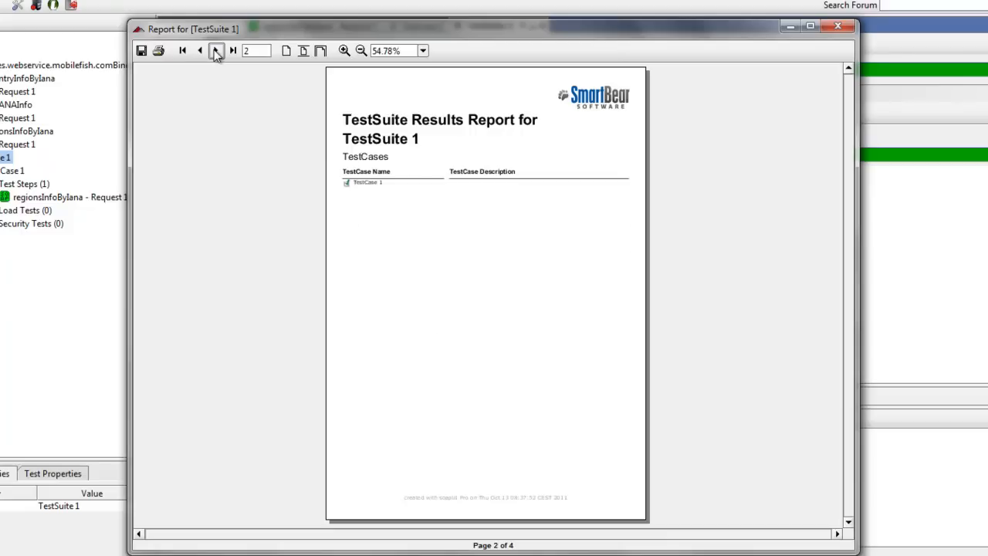
pyautogui.click(216, 49)
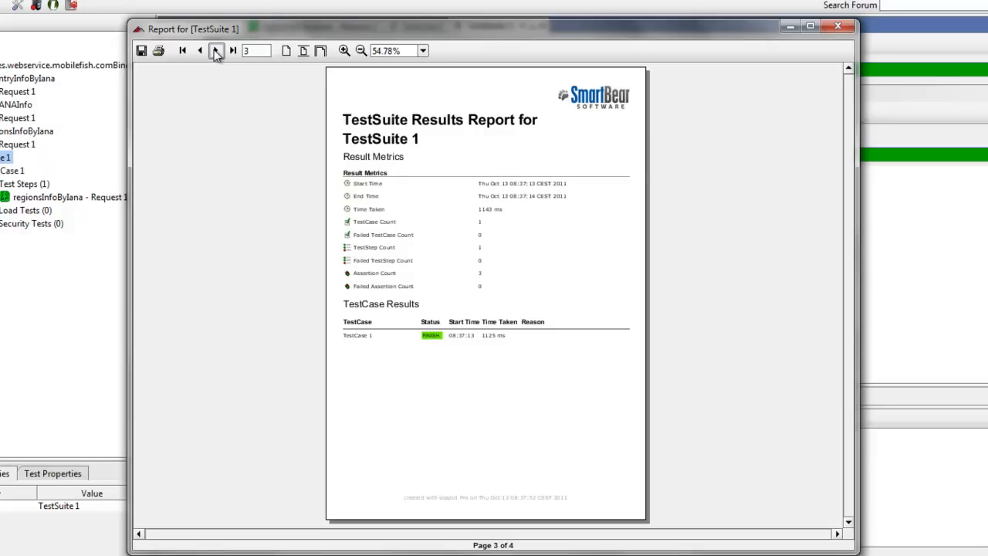
pyautogui.moveTo(253, 207)
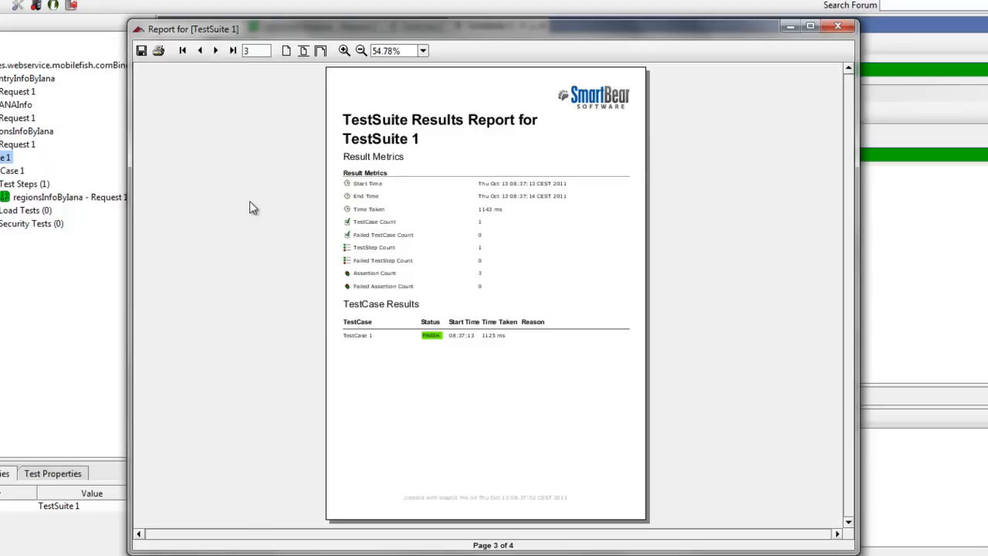
pyautogui.moveTo(411, 349)
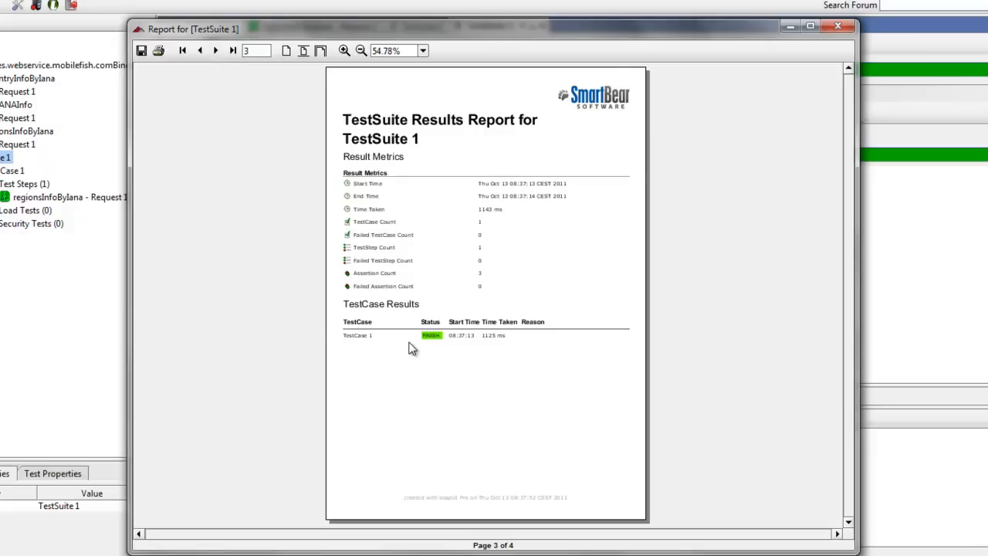